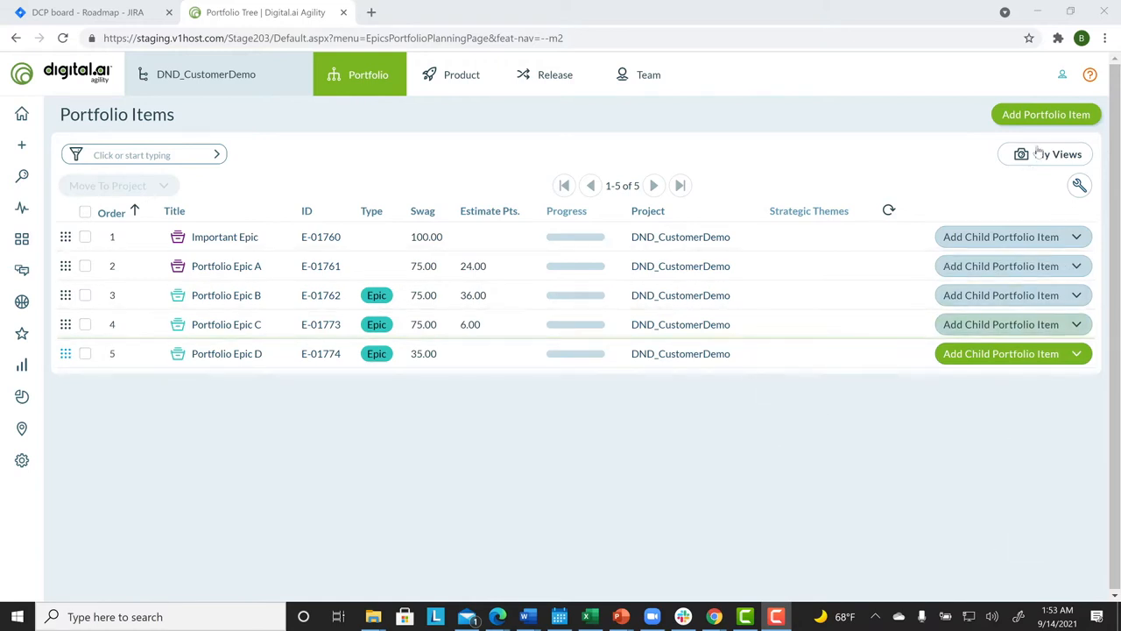
# Step: Fill a new portfolio item: title 'Big Idea', type Epic, description 'demo', swag 75
pyautogui.click(1045, 114)
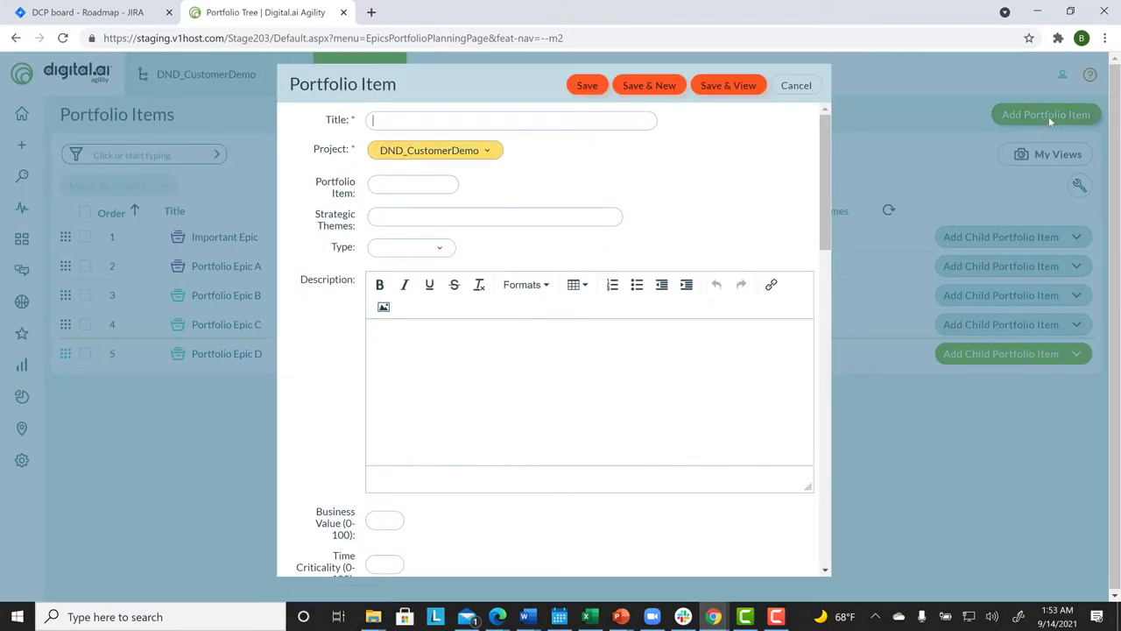
pyautogui.write('Big')
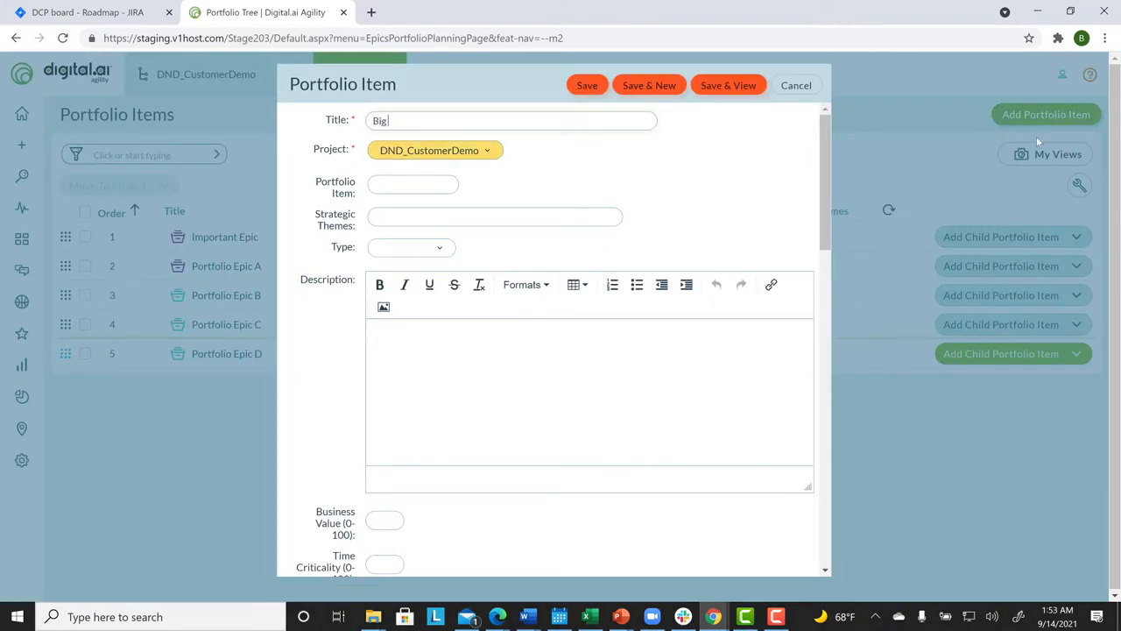
pyautogui.write('Idea')
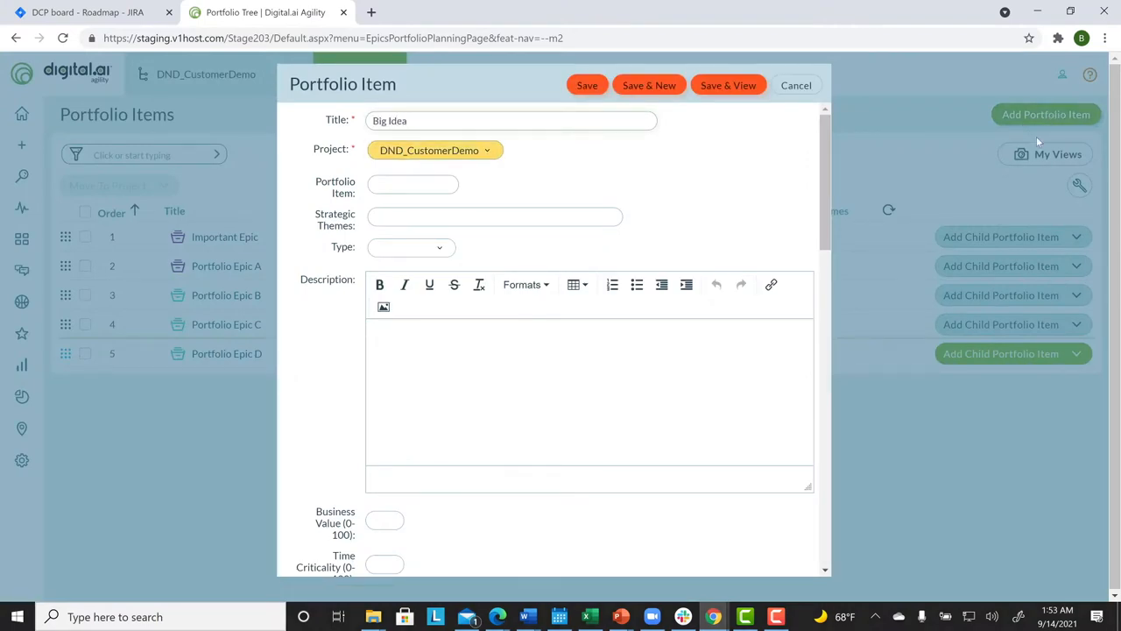
pyautogui.click(411, 247)
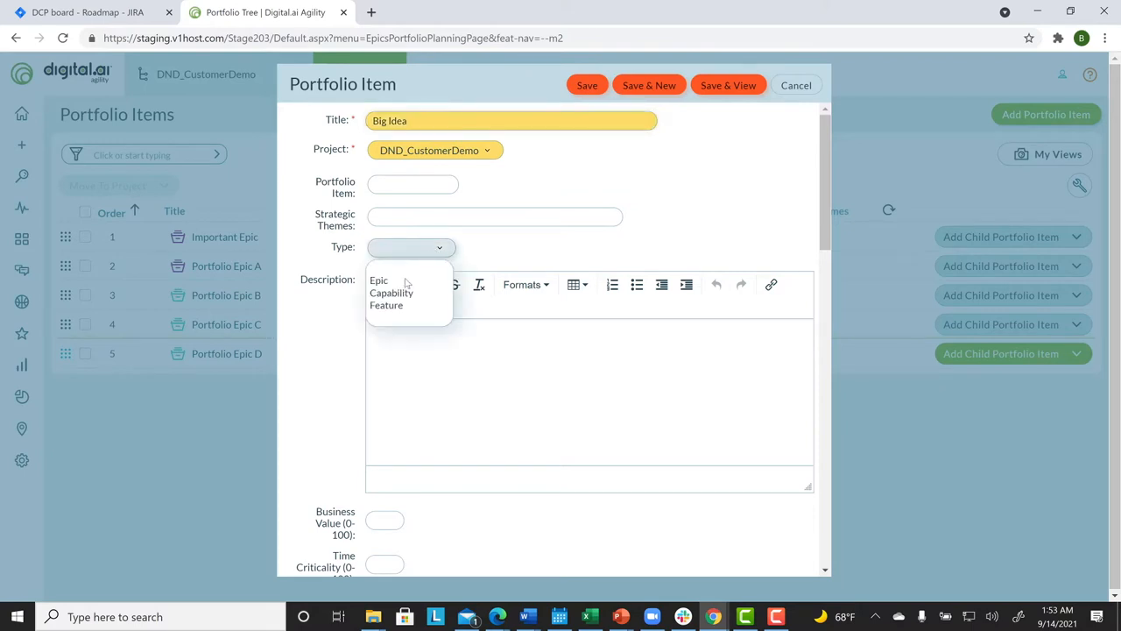
pyautogui.click(379, 280)
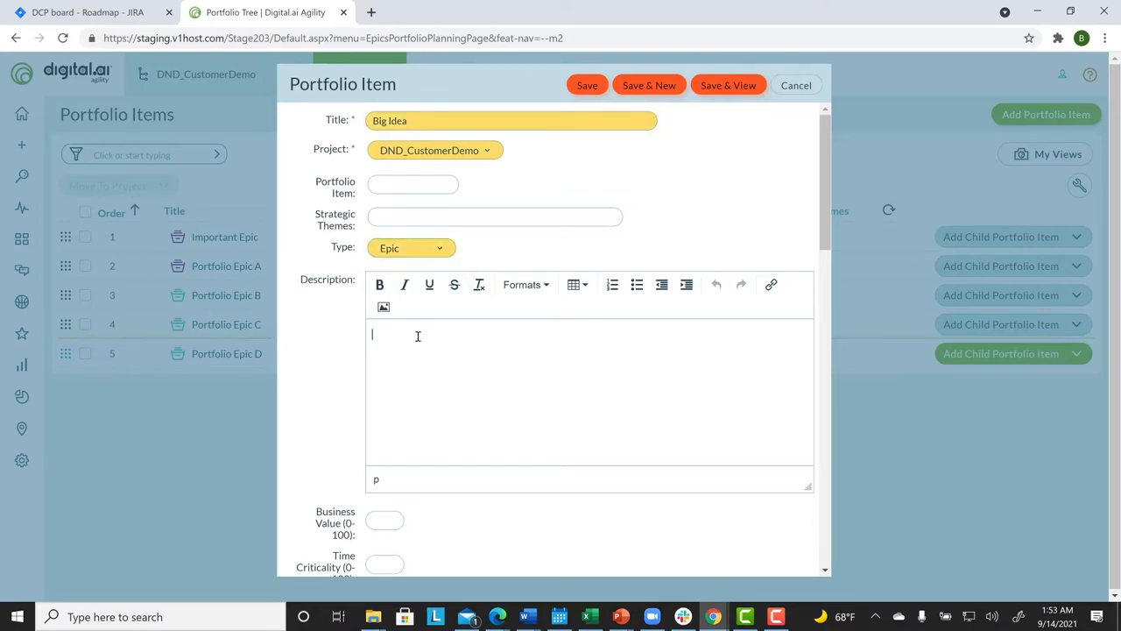
pyautogui.write('demo')
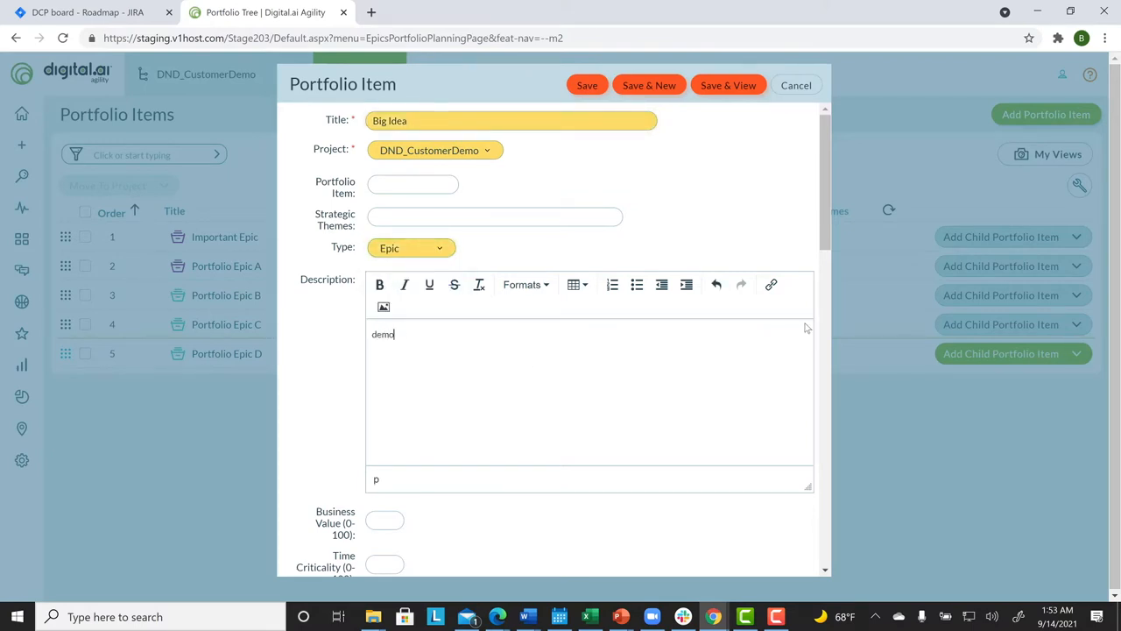
pyautogui.scroll(-3)
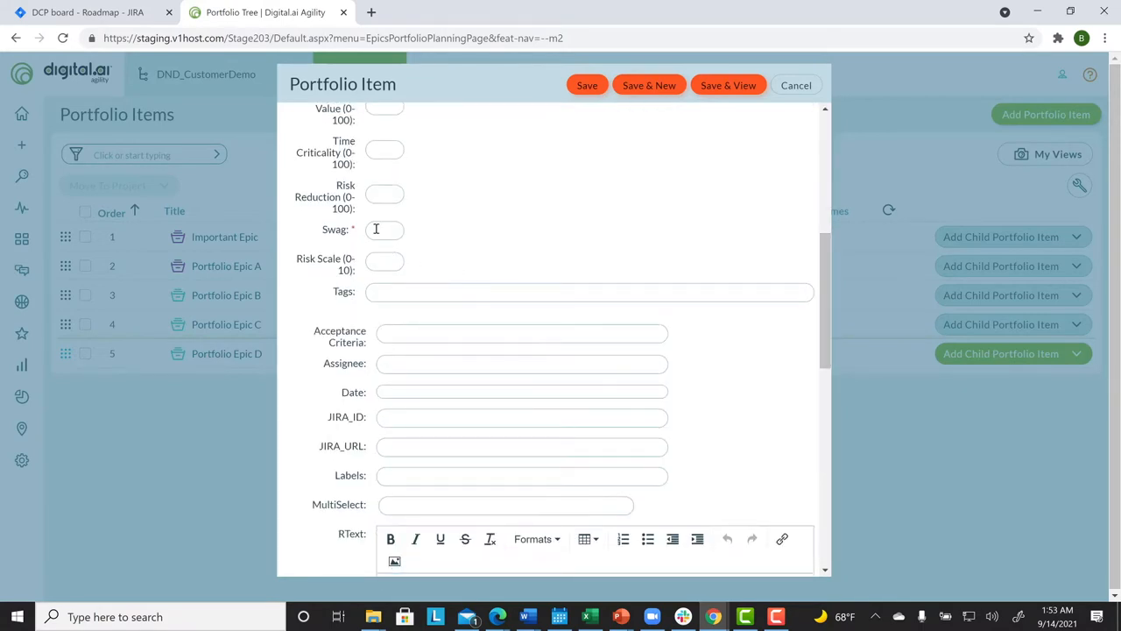
pyautogui.write('75')
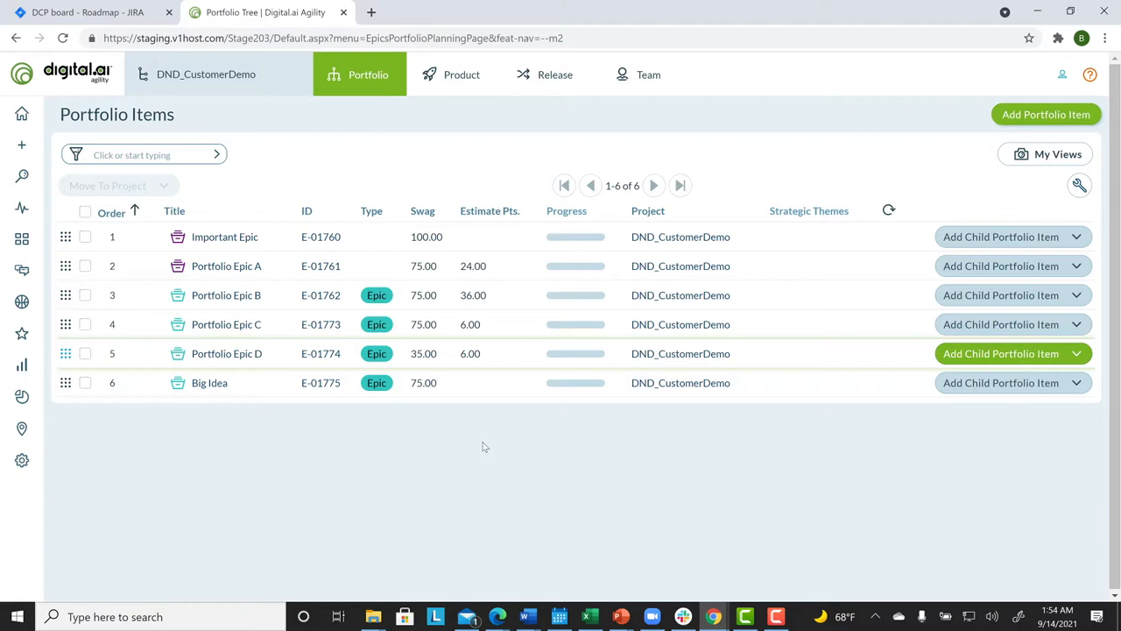
pyautogui.moveTo(436, 431)
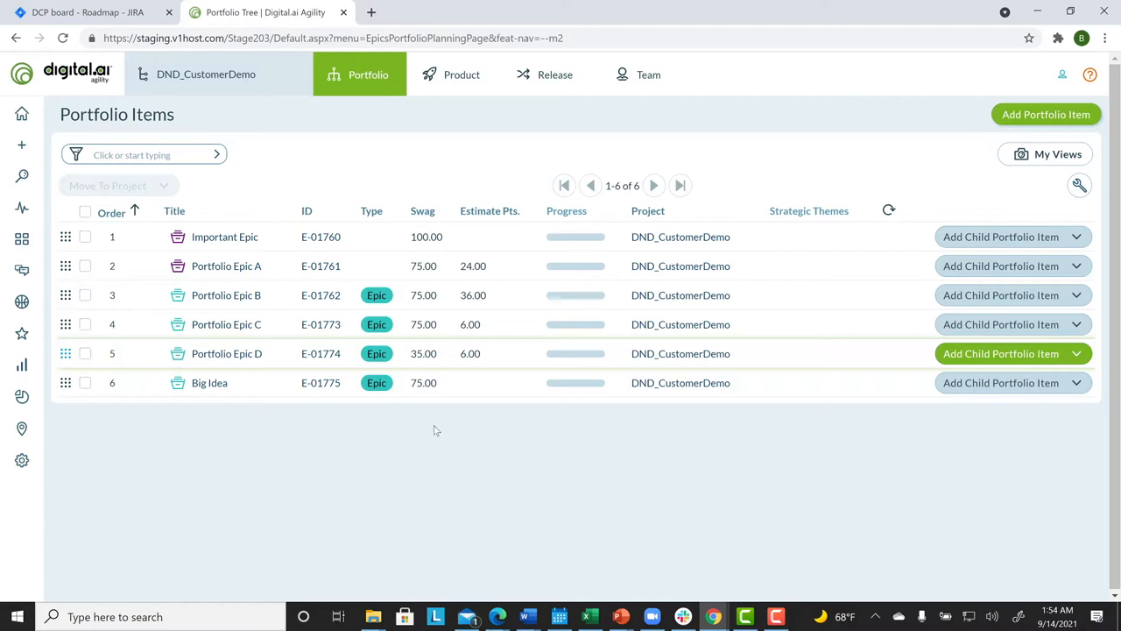
# Step: Switch to the Jira DCP board roadmap
pyautogui.click(84, 12)
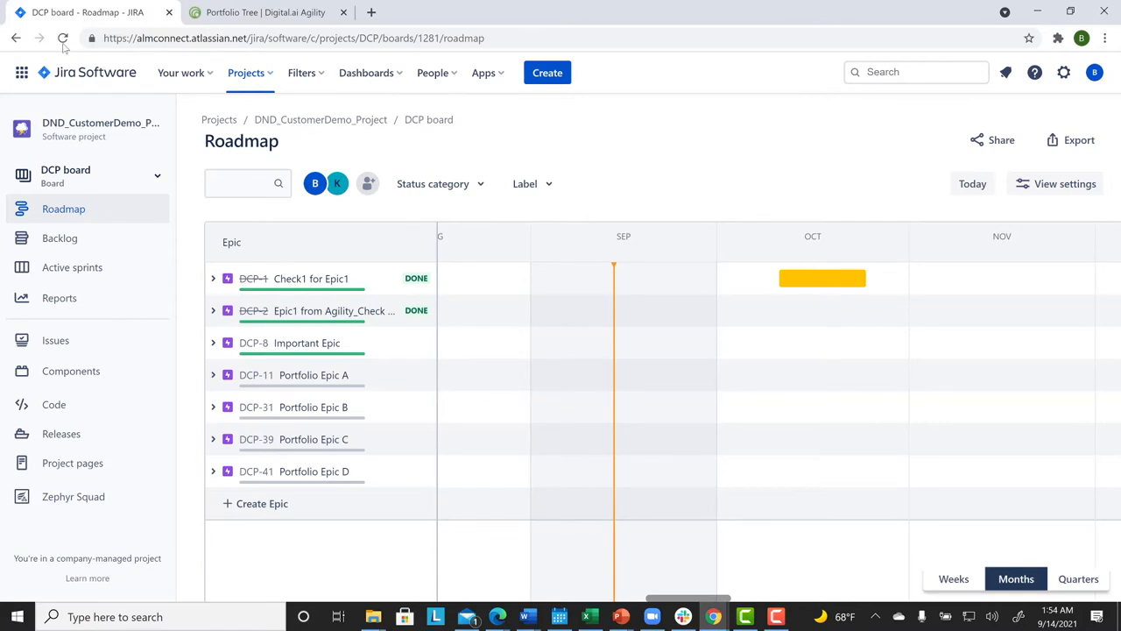
# Step: Reload the roadmap and select the synced Big Idea epic DCP-43
pyautogui.click(63, 38)
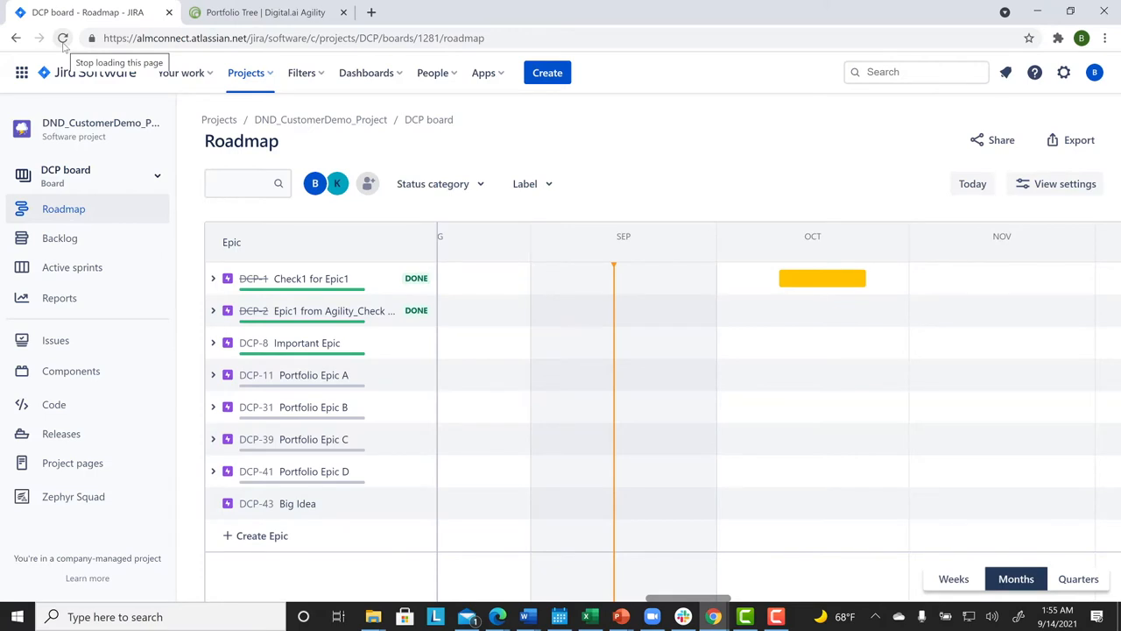
pyautogui.click(298, 502)
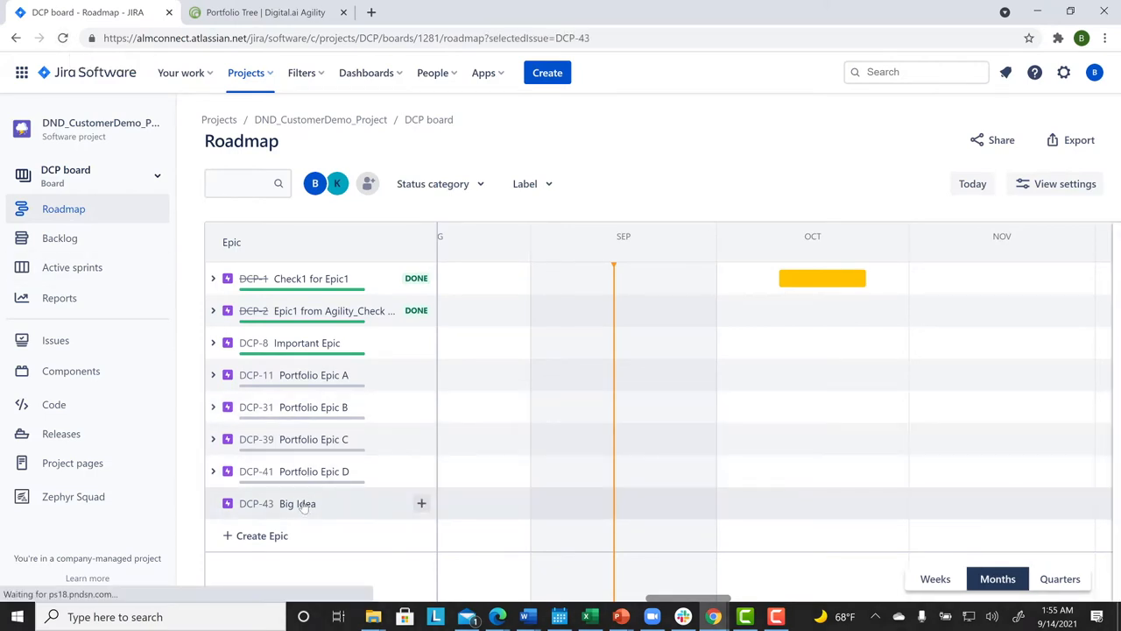
# Step: Show DCP-43 Big Idea's details with description 'demo' and the E-01775 web link
pyautogui.click(297, 503)
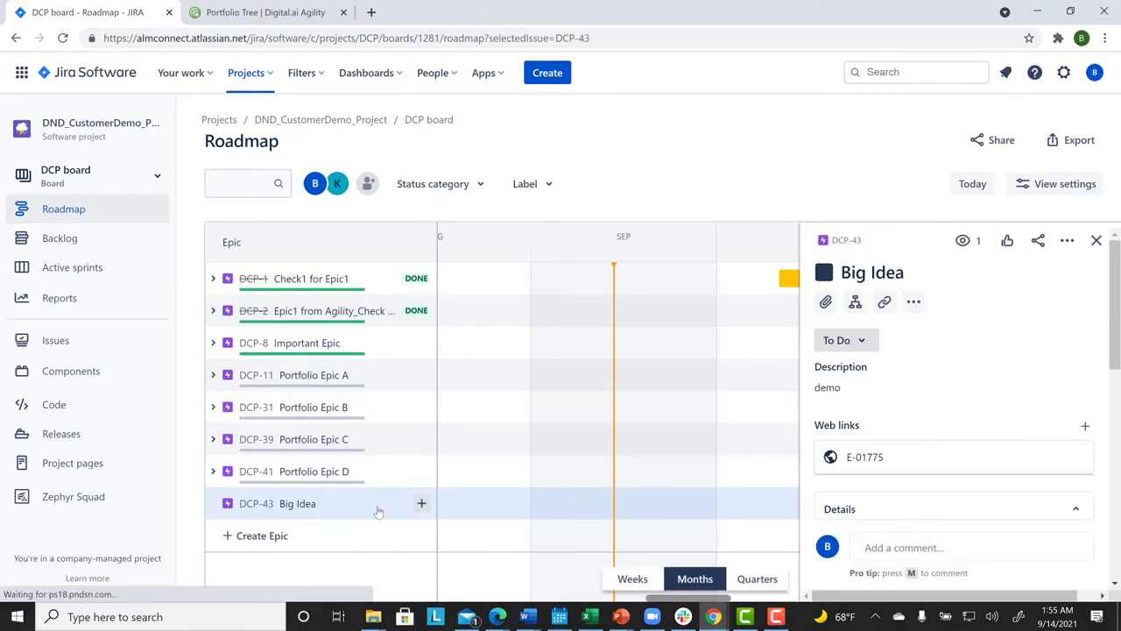
pyautogui.moveTo(886, 455)
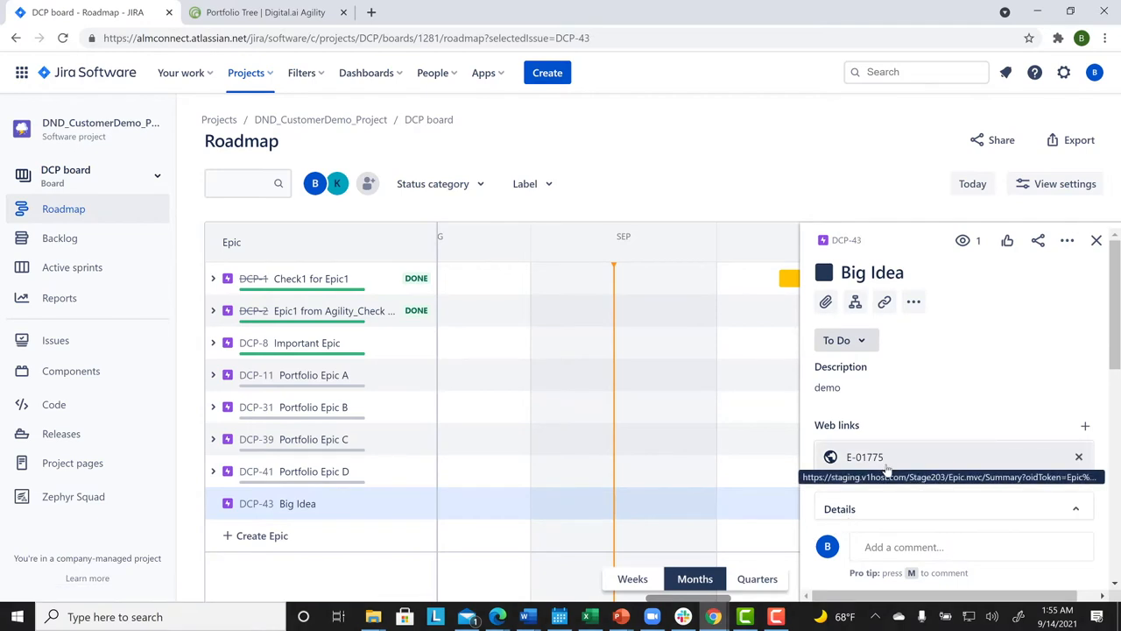
pyautogui.moveTo(886, 469)
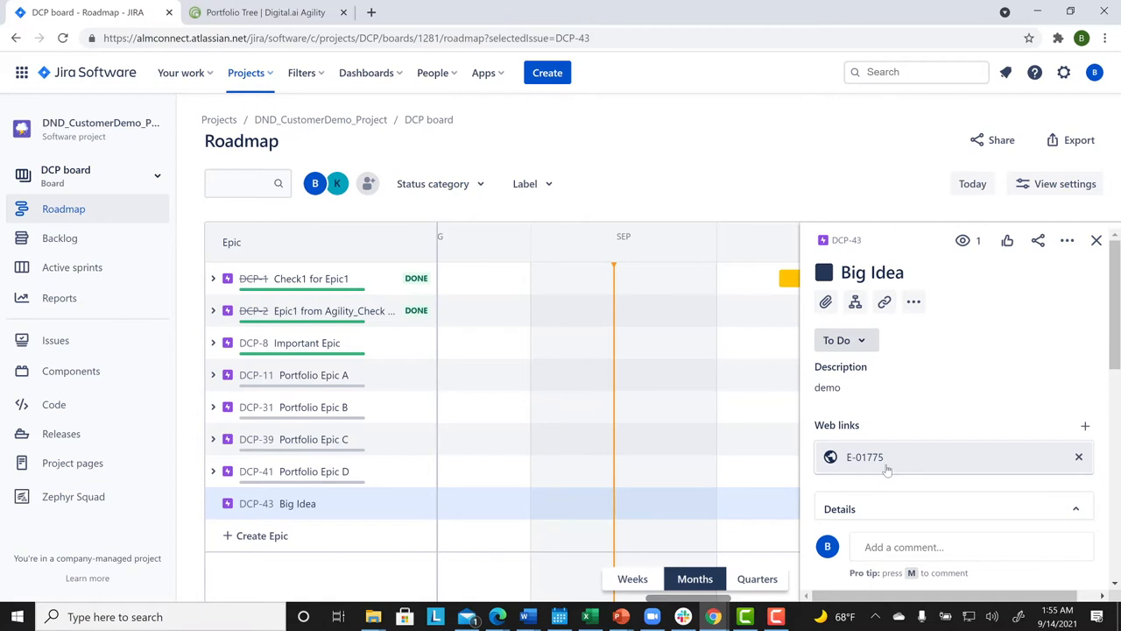
pyautogui.moveTo(431, 511)
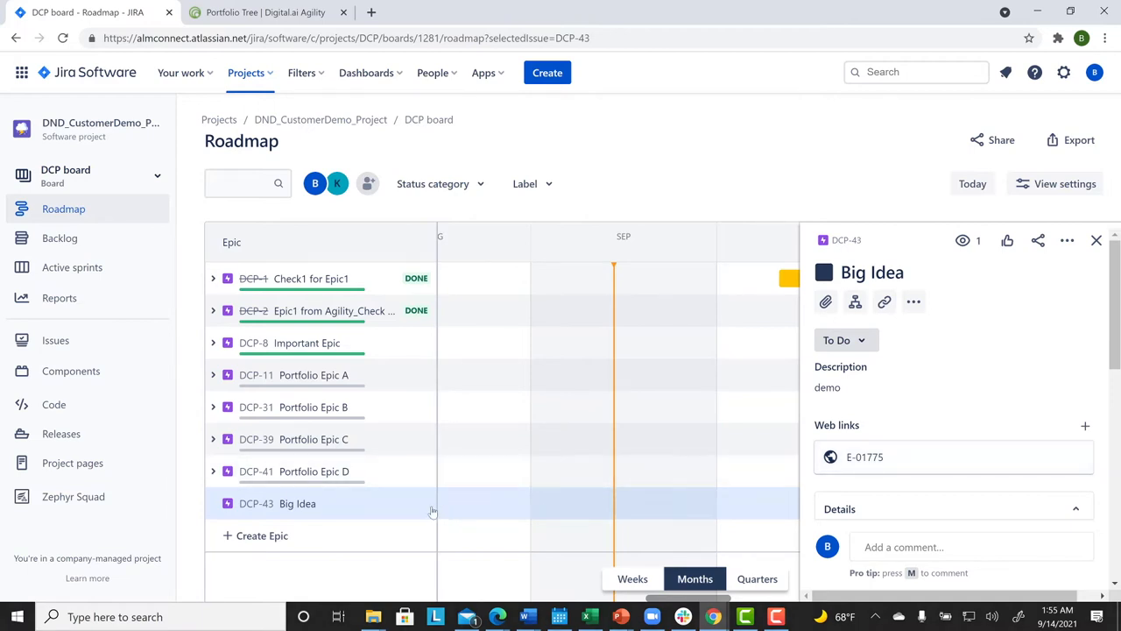
pyautogui.moveTo(421, 504)
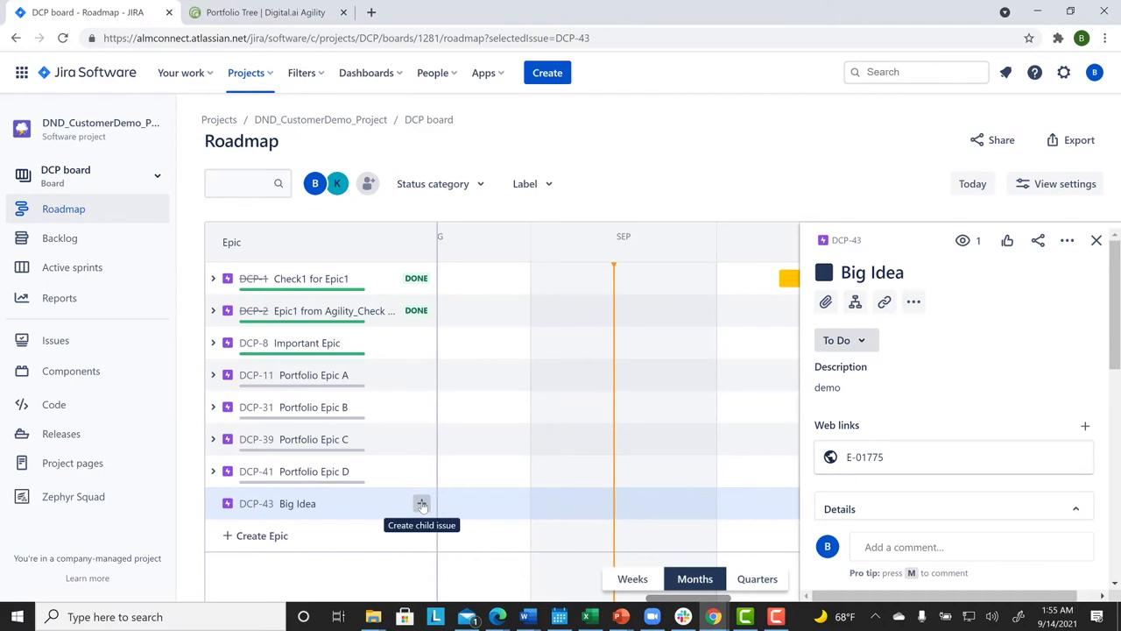
# Step: Create child story 'Big Story 1' (DCP-44) under Big Idea and view its details
pyautogui.click(421, 502)
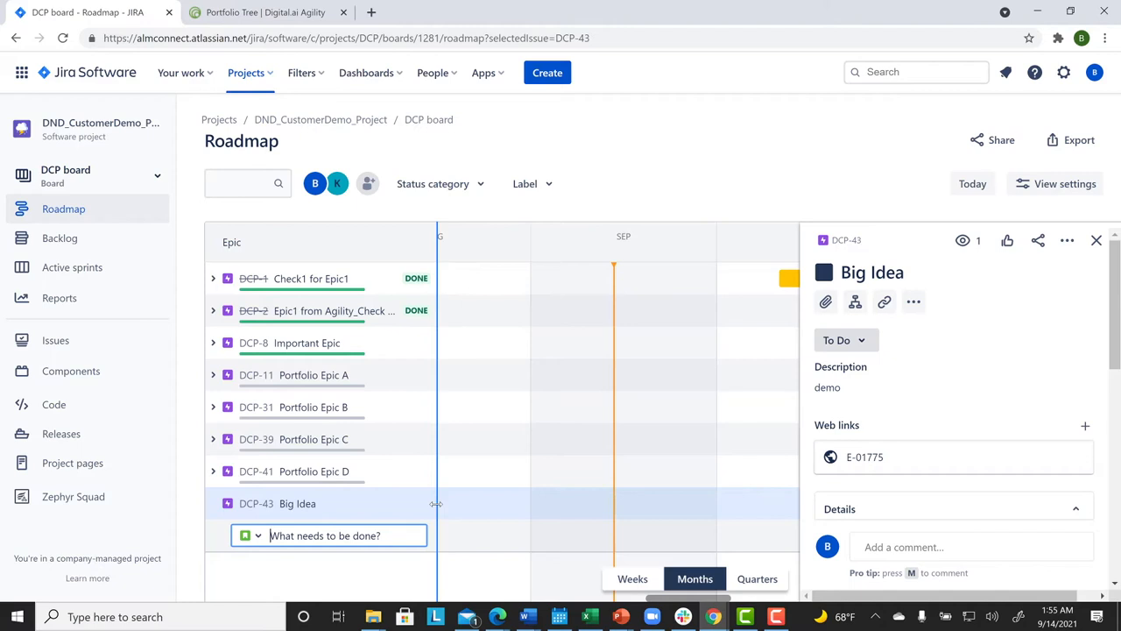
pyautogui.write('Bis S')
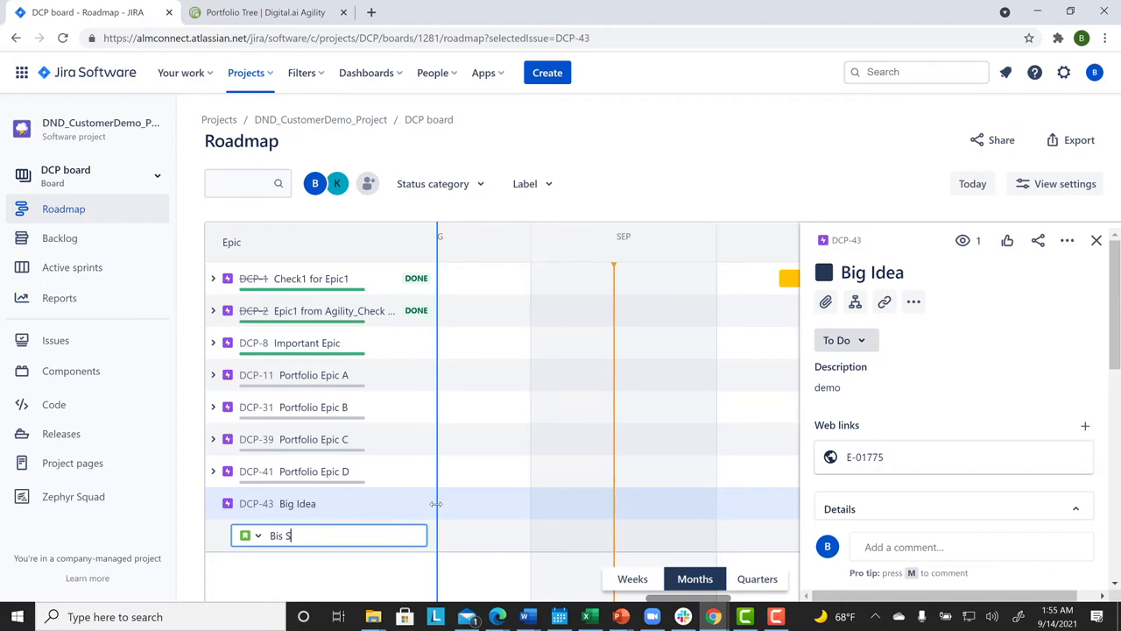
pyautogui.write('Big Stor')
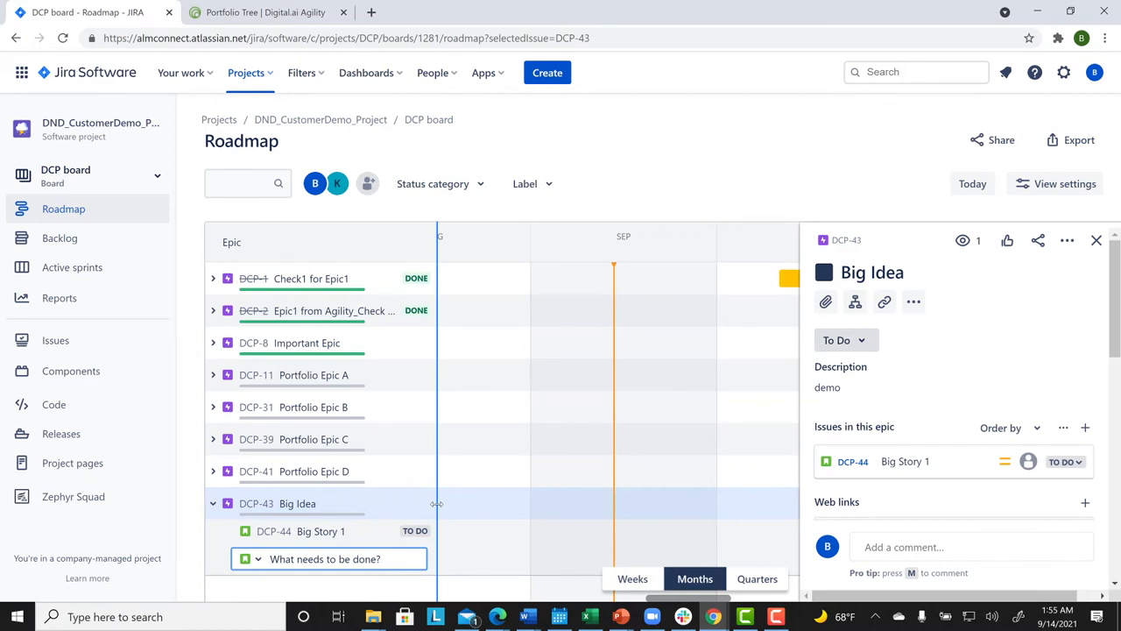
pyautogui.moveTo(383, 469)
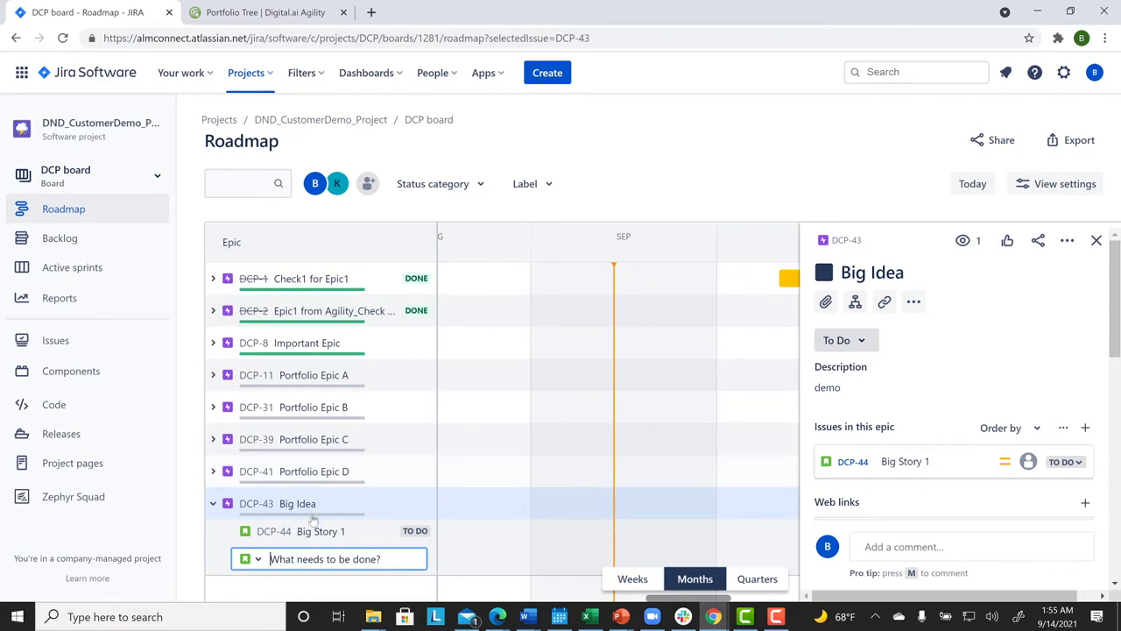
pyautogui.click(321, 531)
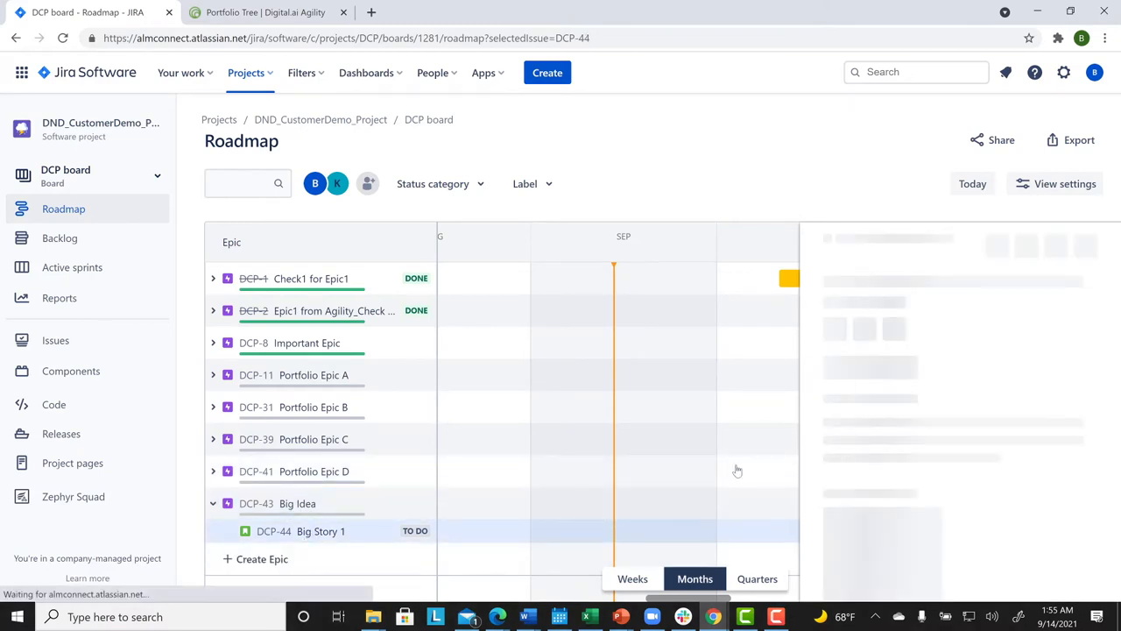
# Step: Give Big Story 1 the description 'demo', close its panel, and return to Agility's portfolio items
pyautogui.click(321, 530)
pyautogui.write('demo')
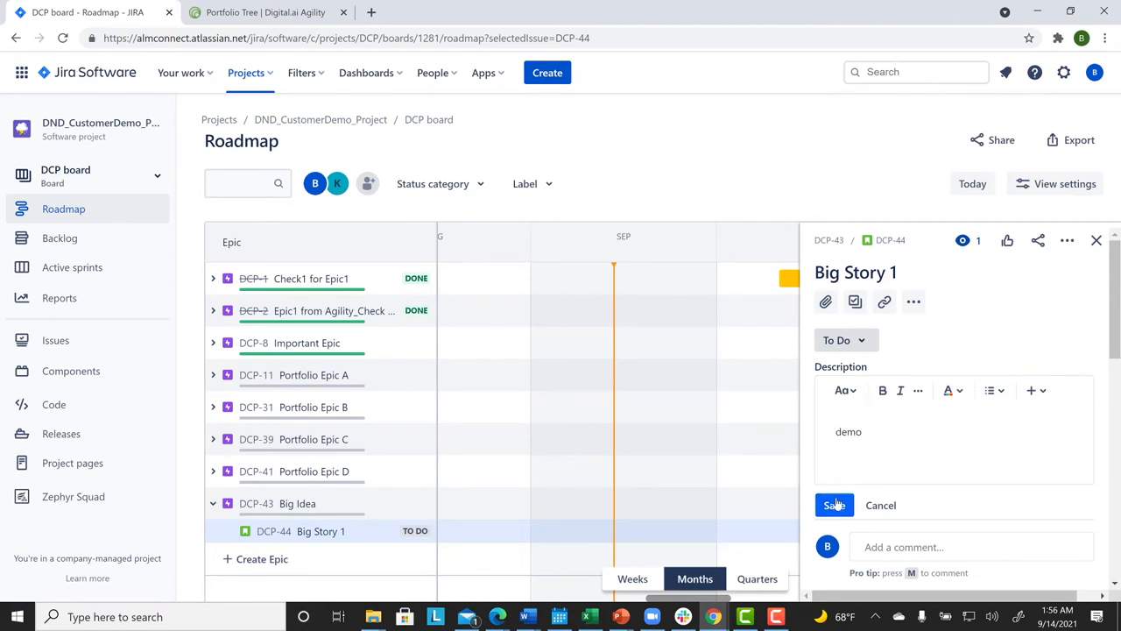
pyautogui.click(834, 504)
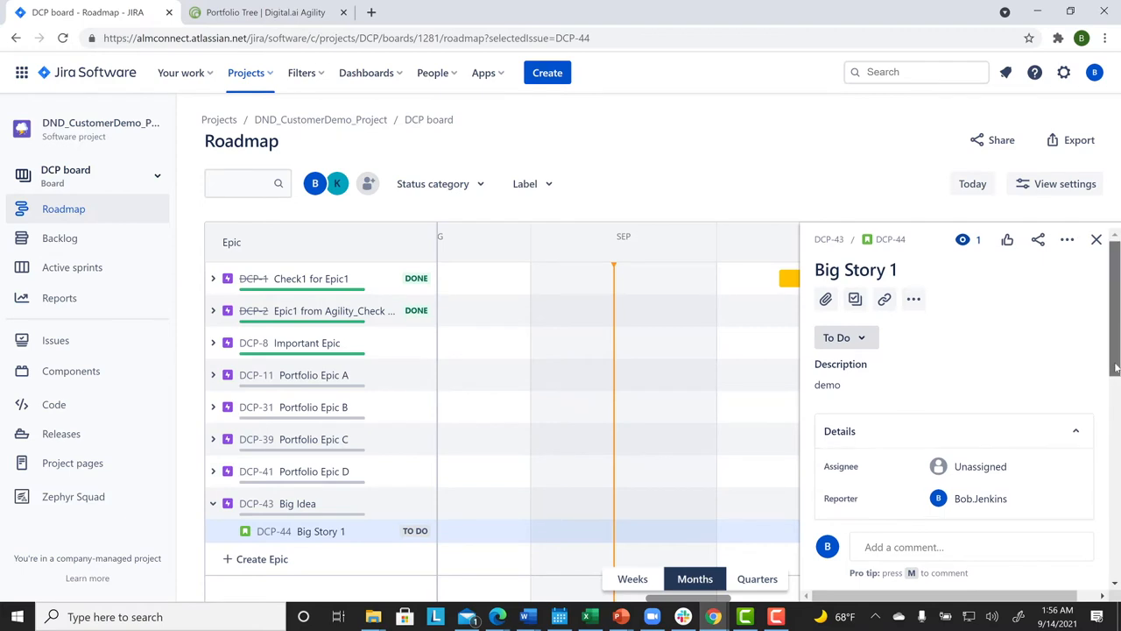
pyautogui.scroll(-3)
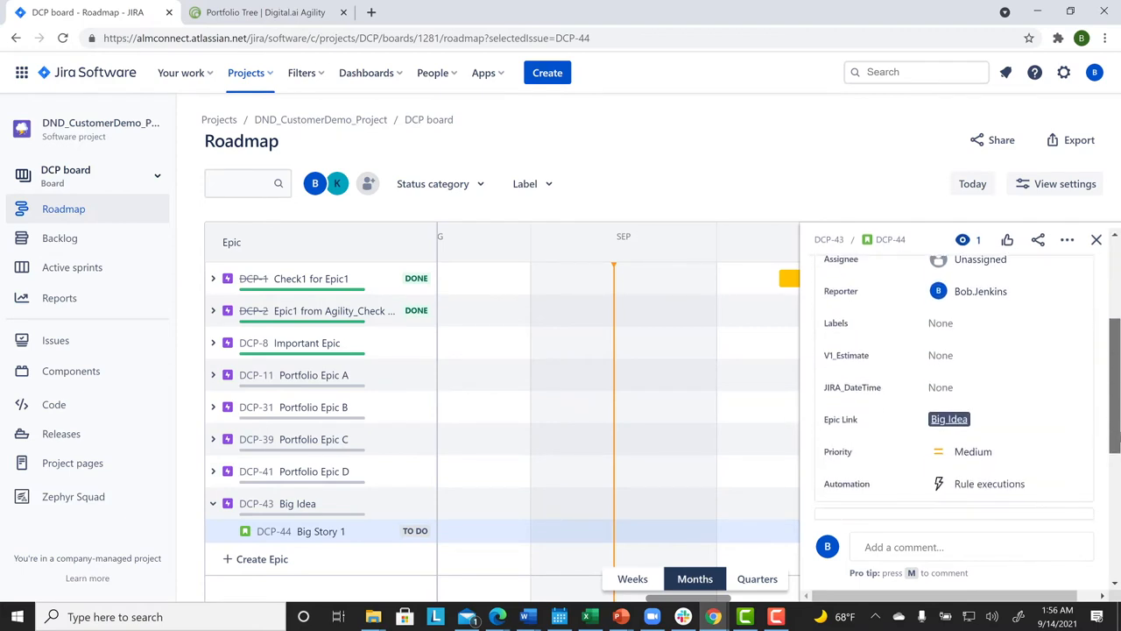
pyautogui.scroll(-3)
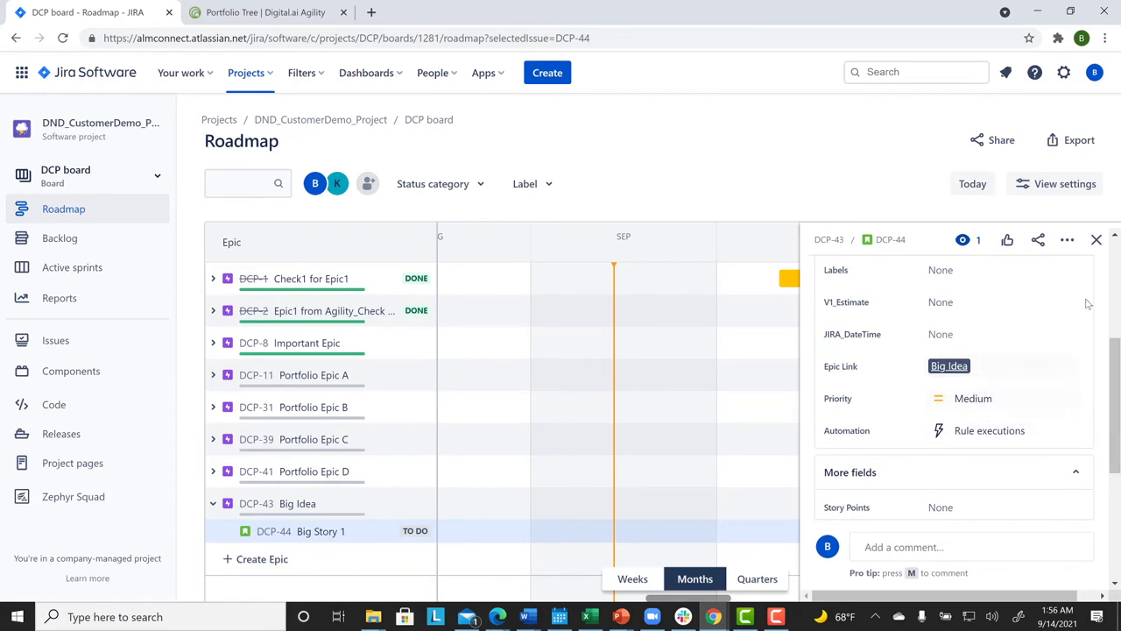
pyautogui.moveTo(1096, 238)
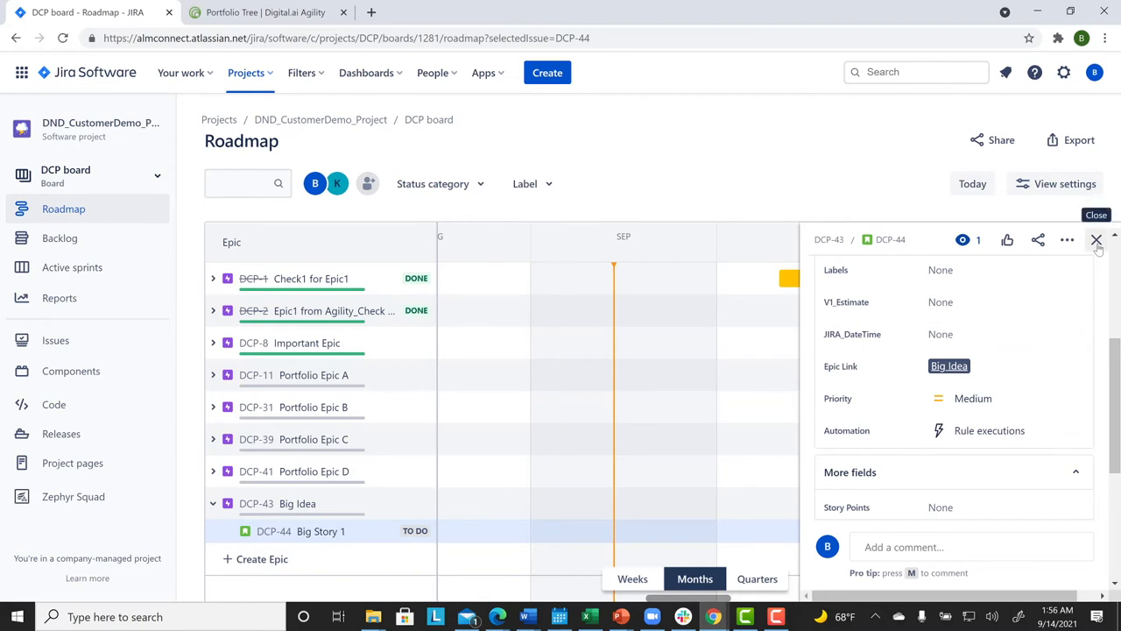
pyautogui.click(1096, 238)
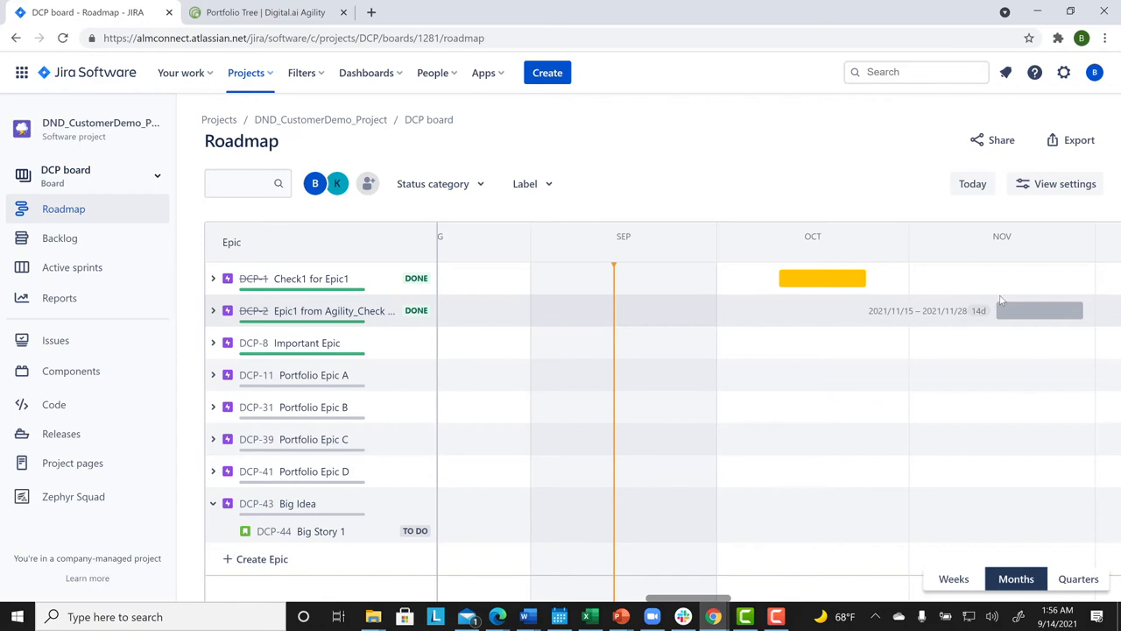
pyautogui.moveTo(416, 148)
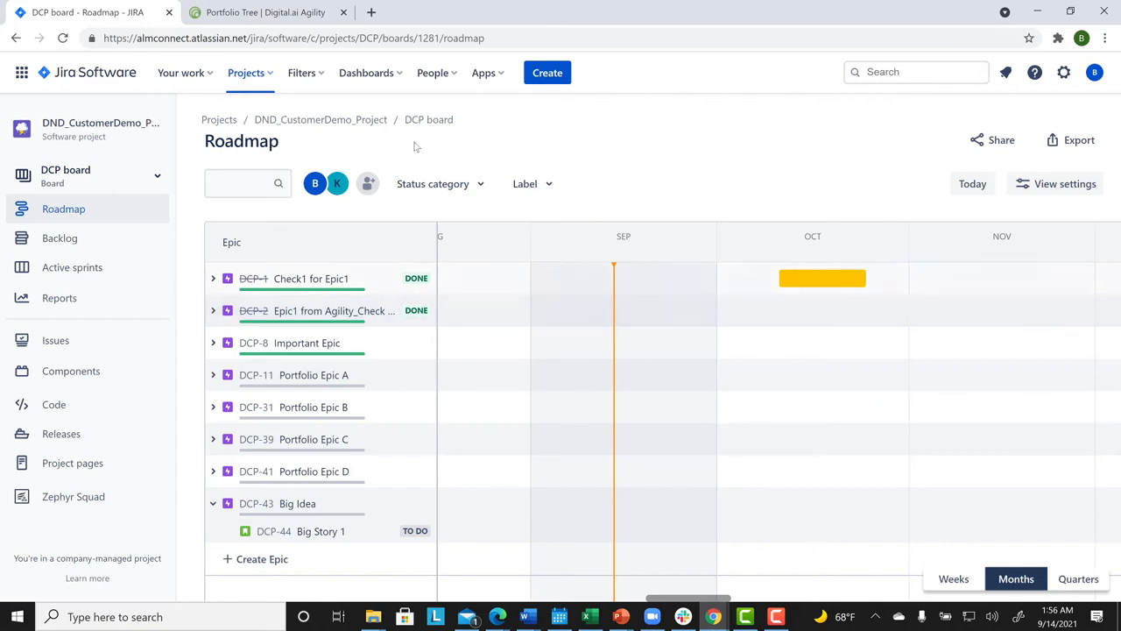
pyautogui.click(263, 13)
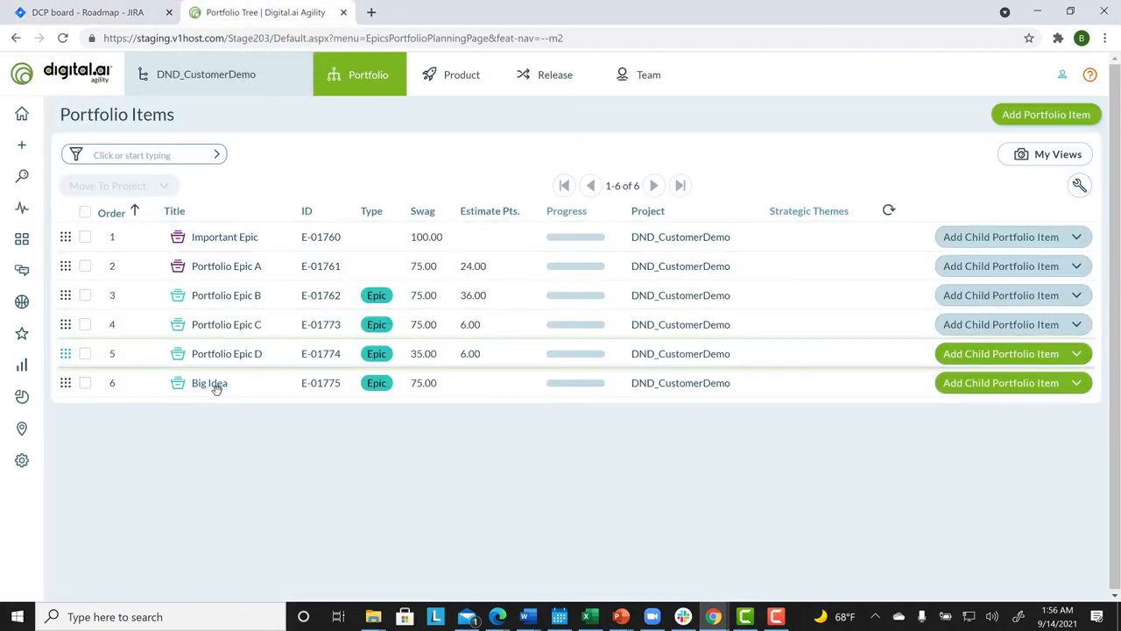
pyautogui.moveTo(210, 381)
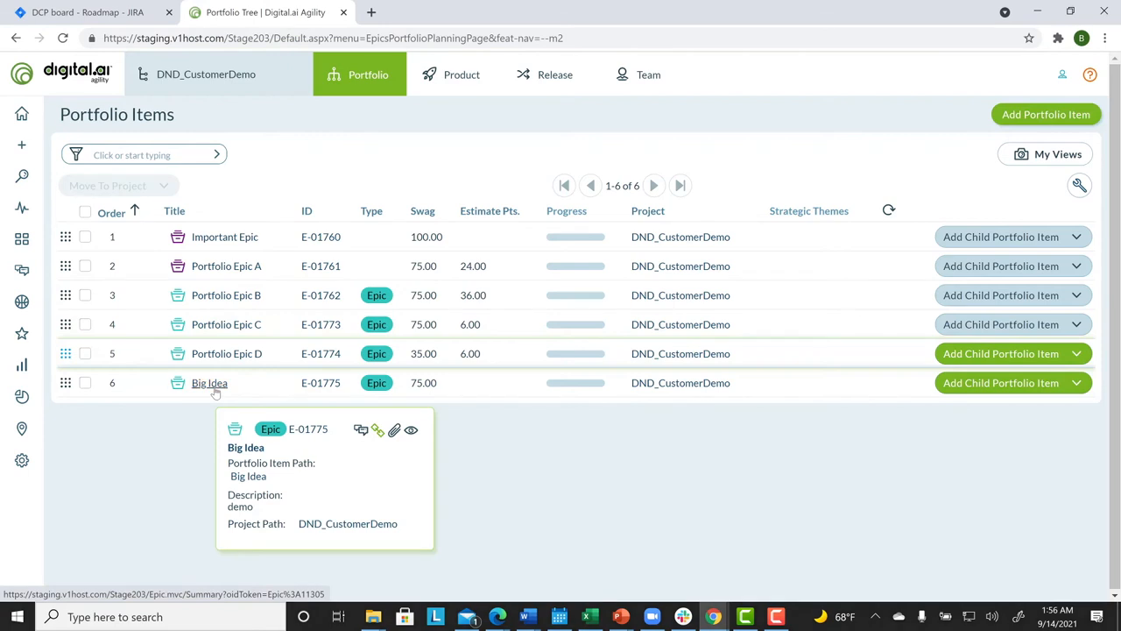
# Step: Open Big Idea, jump to its Backlog Items, and open Big Story 1 (B-04039)
pyautogui.click(210, 382)
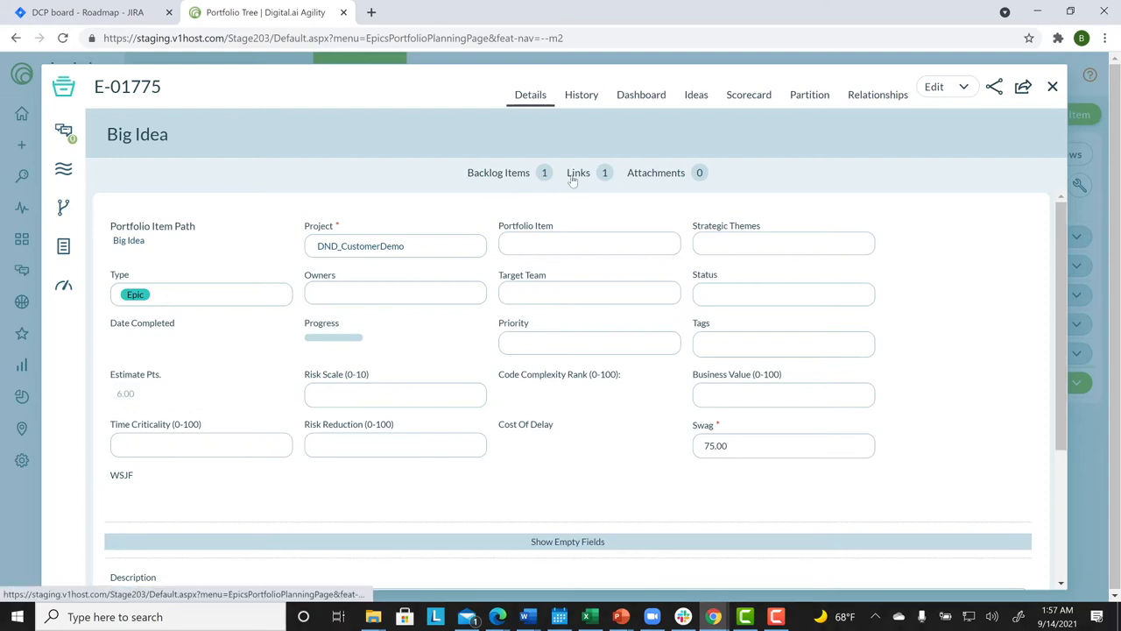
pyautogui.click(578, 173)
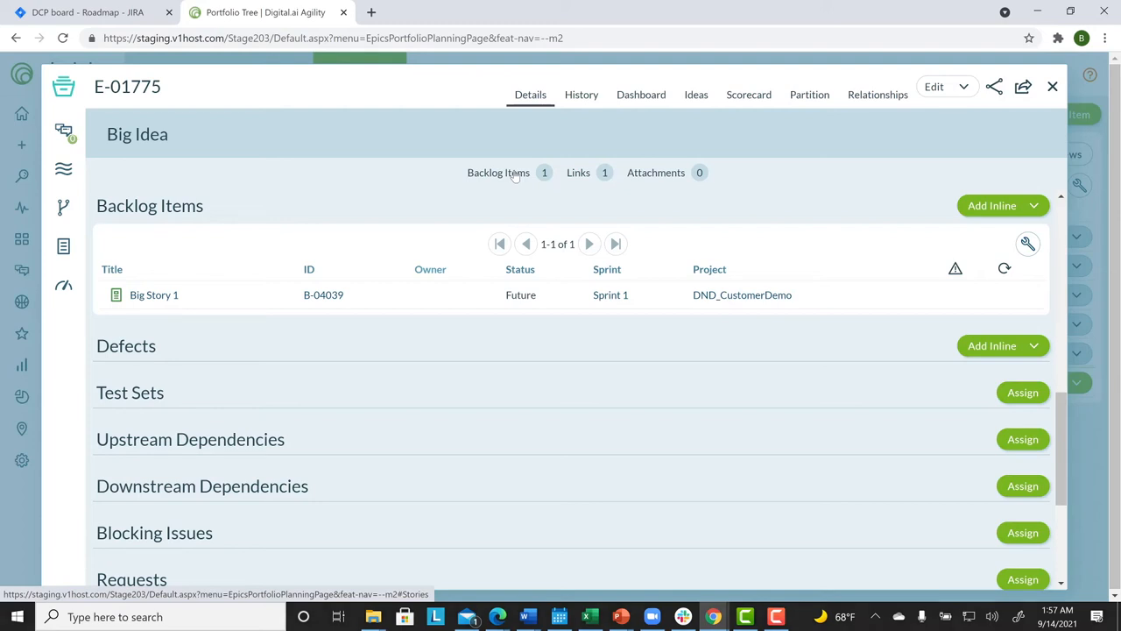
pyautogui.moveTo(414, 203)
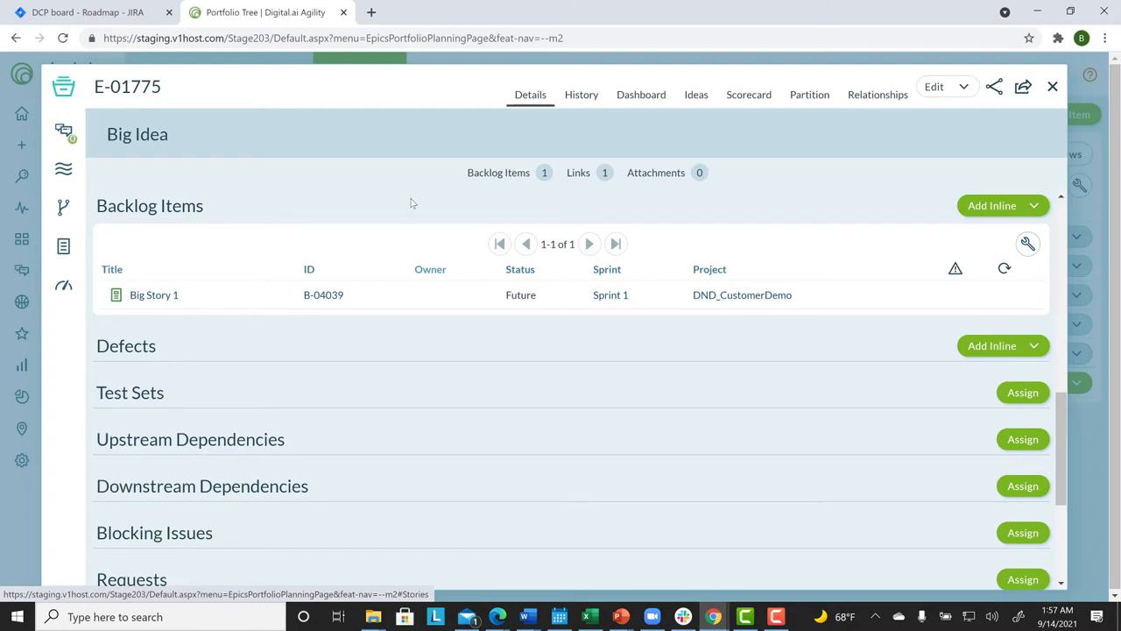
pyautogui.moveTo(154, 294)
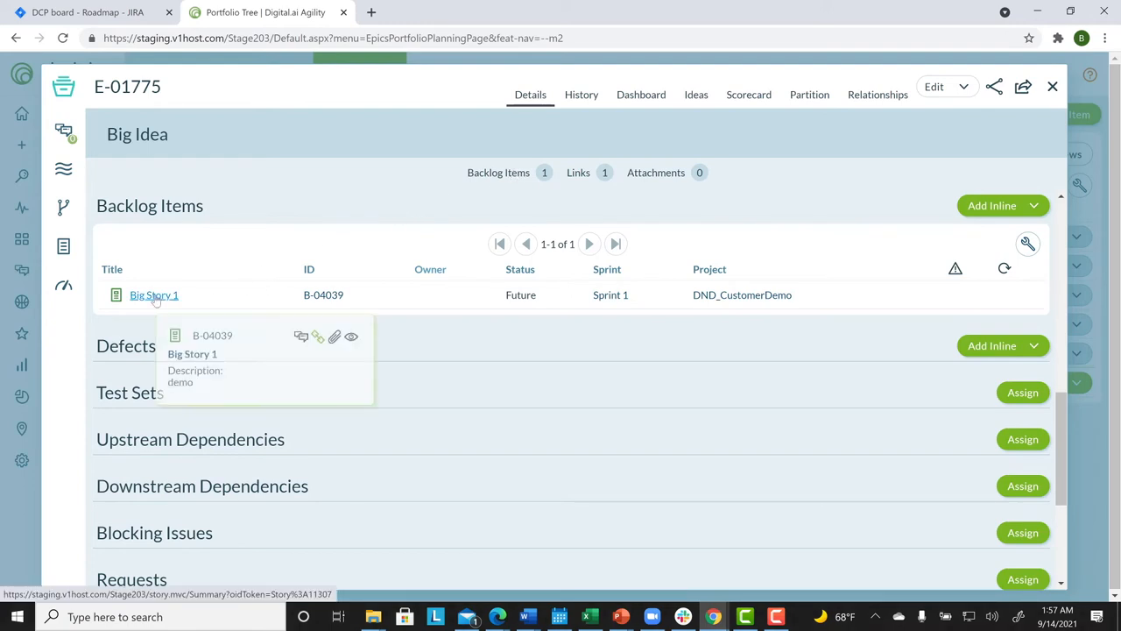
pyautogui.click(154, 295)
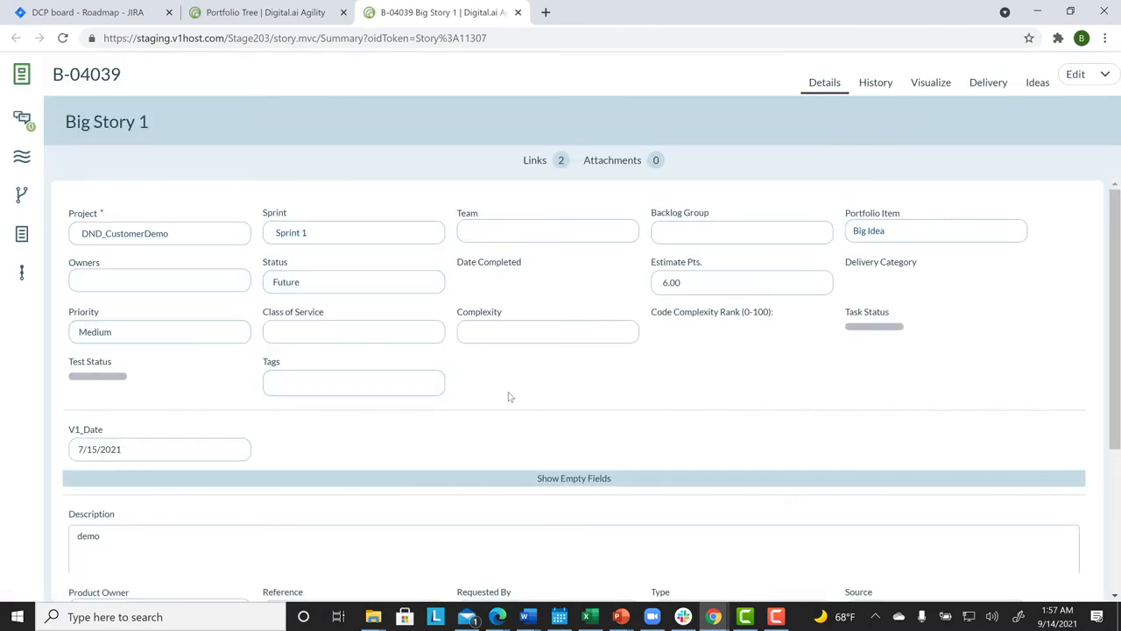
pyautogui.moveTo(210, 354)
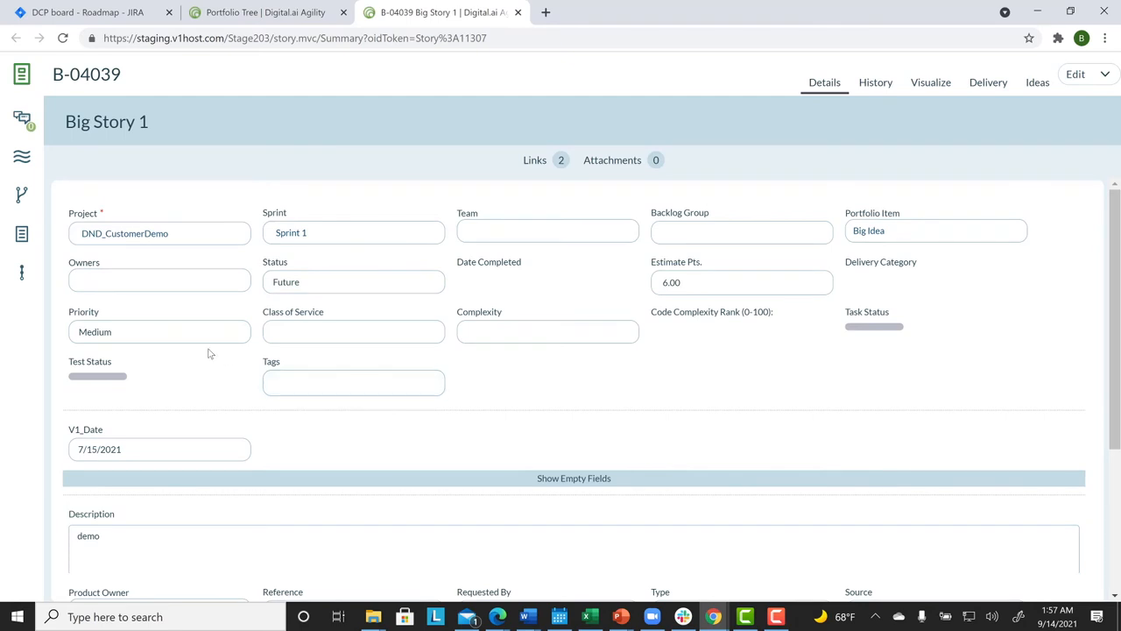
pyautogui.moveTo(161, 336)
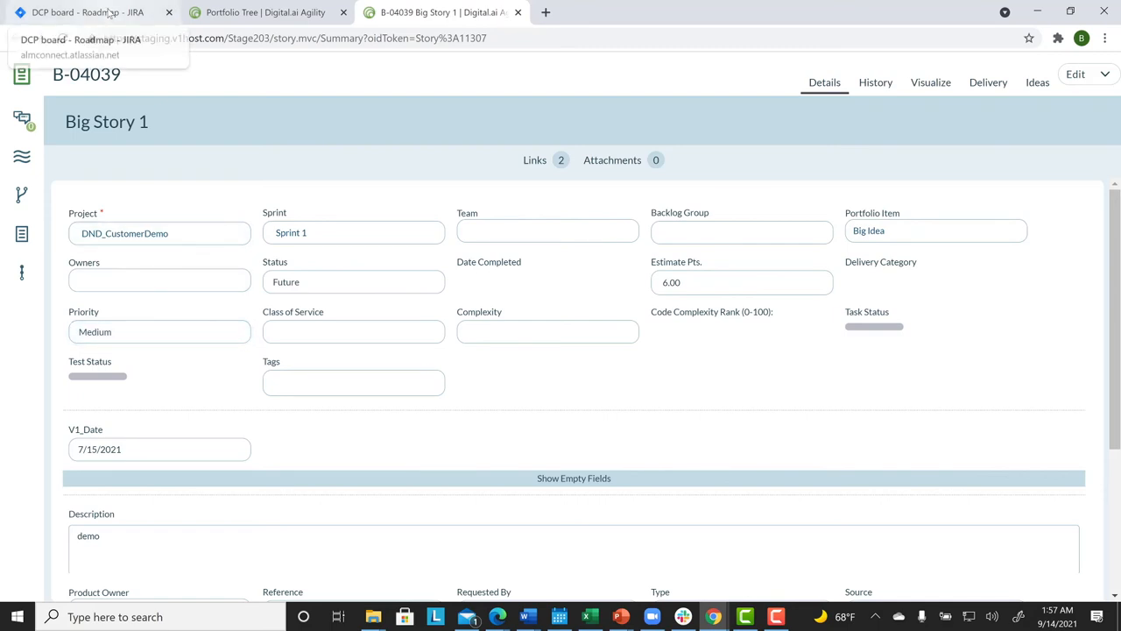
# Step: Switch back to the Jira DCP board roadmap
pyautogui.click(88, 10)
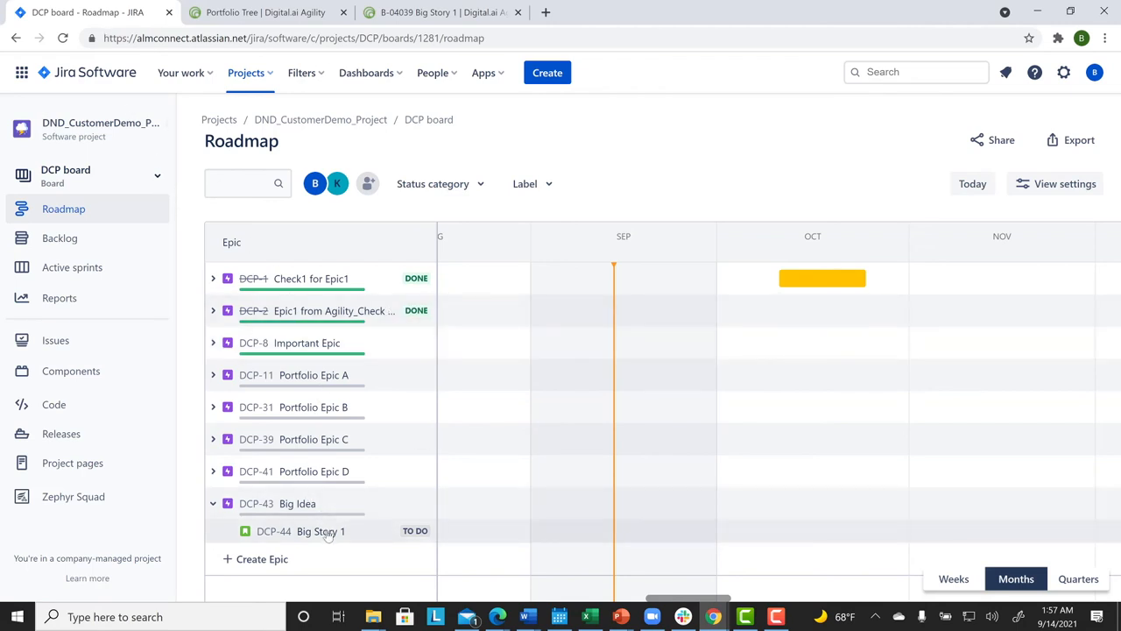
# Step: Set Big Story 1 (DCP-44) priority to High and close its details
pyautogui.click(322, 530)
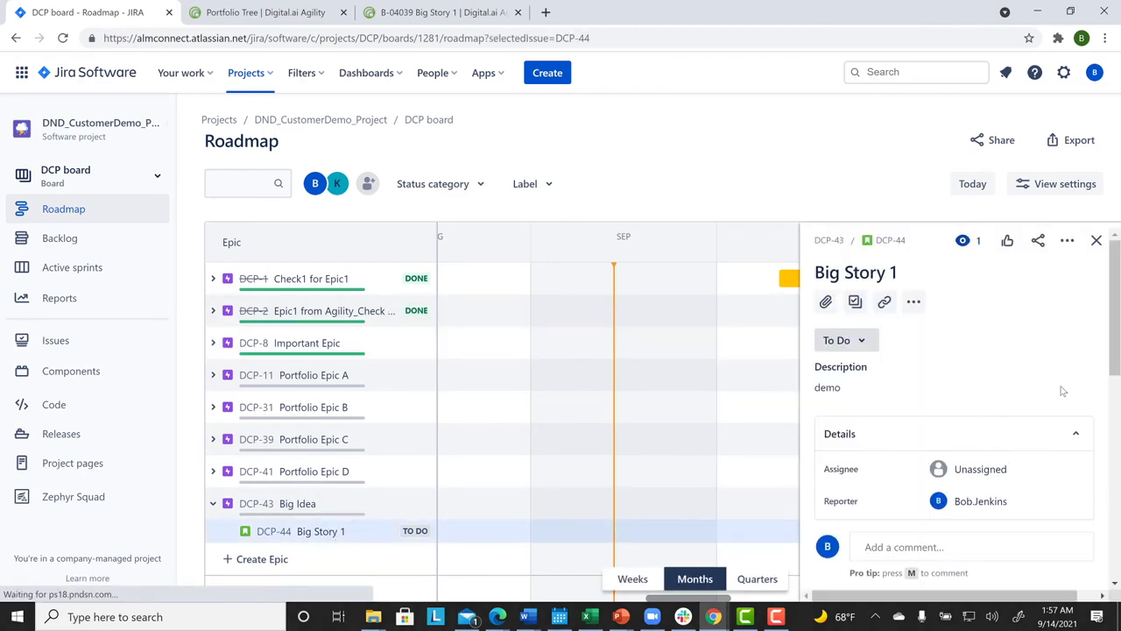
pyautogui.scroll(-3)
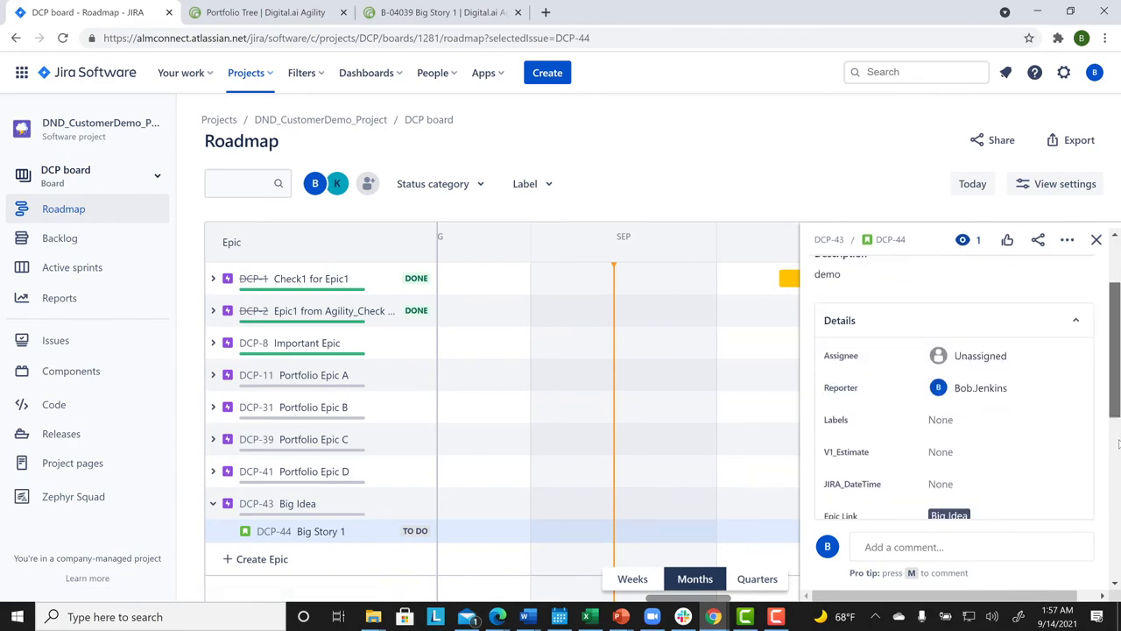
pyautogui.scroll(-3)
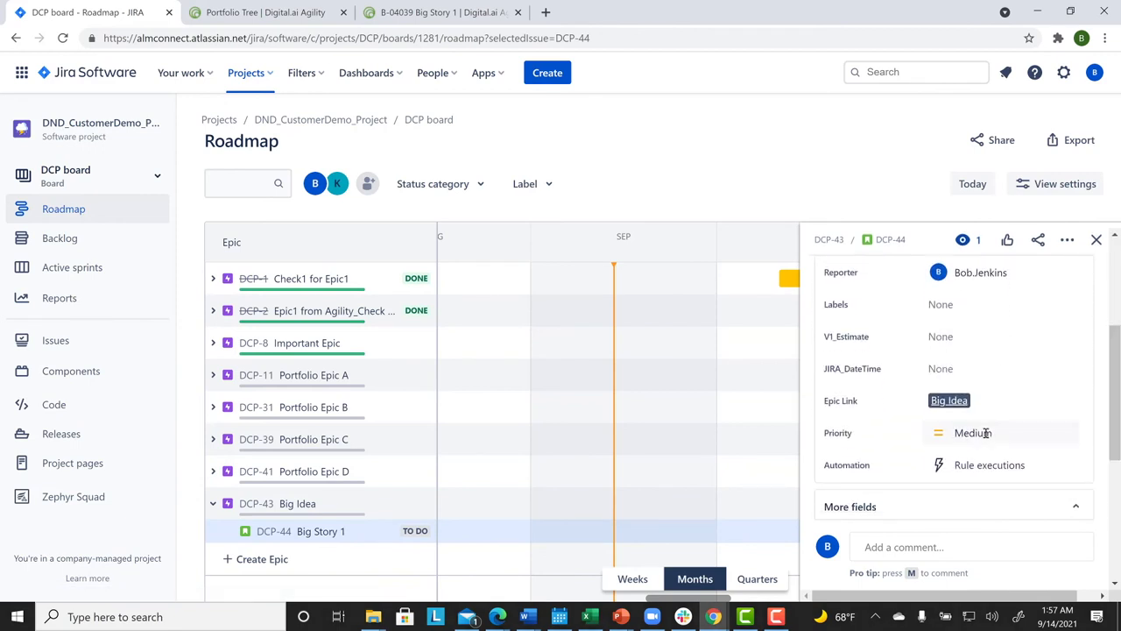
pyautogui.click(973, 433)
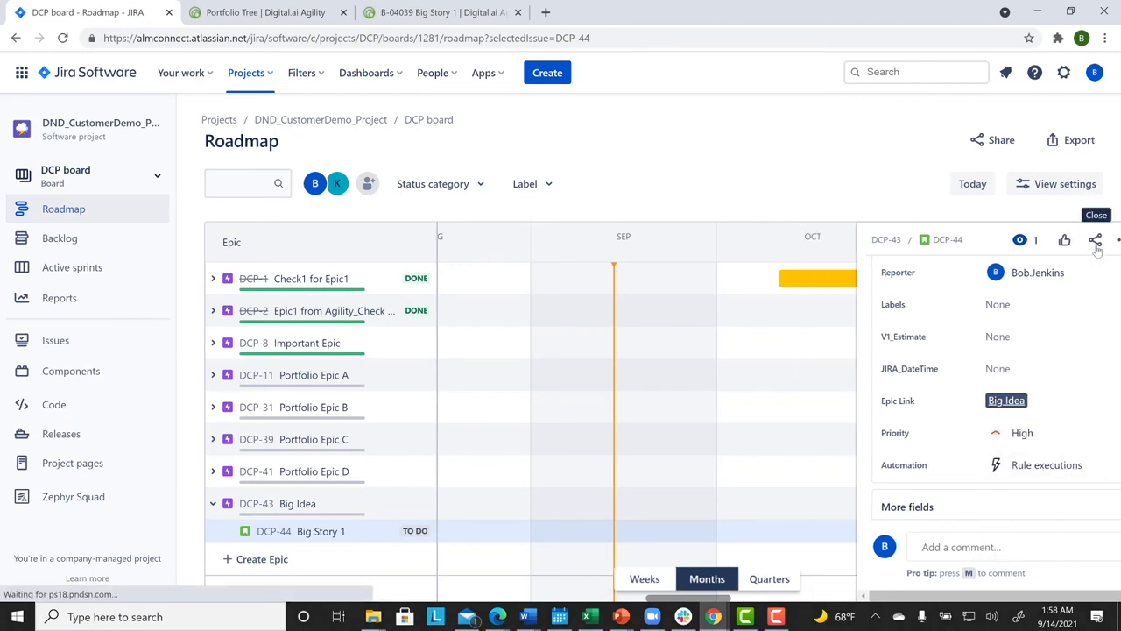
pyautogui.click(1097, 214)
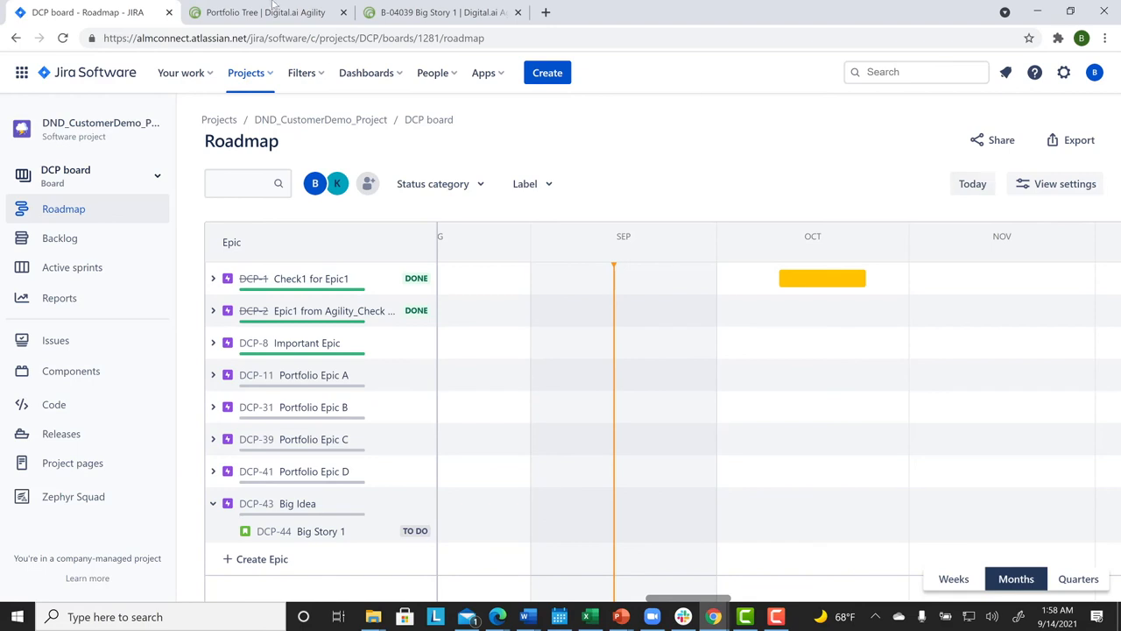
pyautogui.moveTo(438, 12)
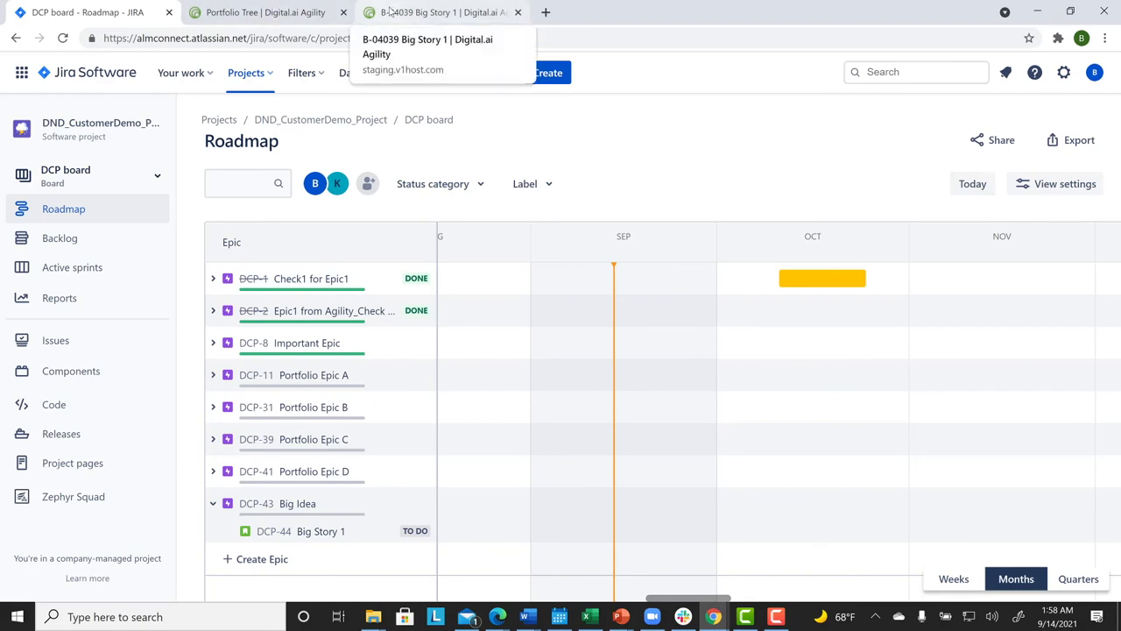
# Step: Review Big Story 1 (B-04039) links to DCP-44 and DCP-43, then reload the page
pyautogui.click(442, 13)
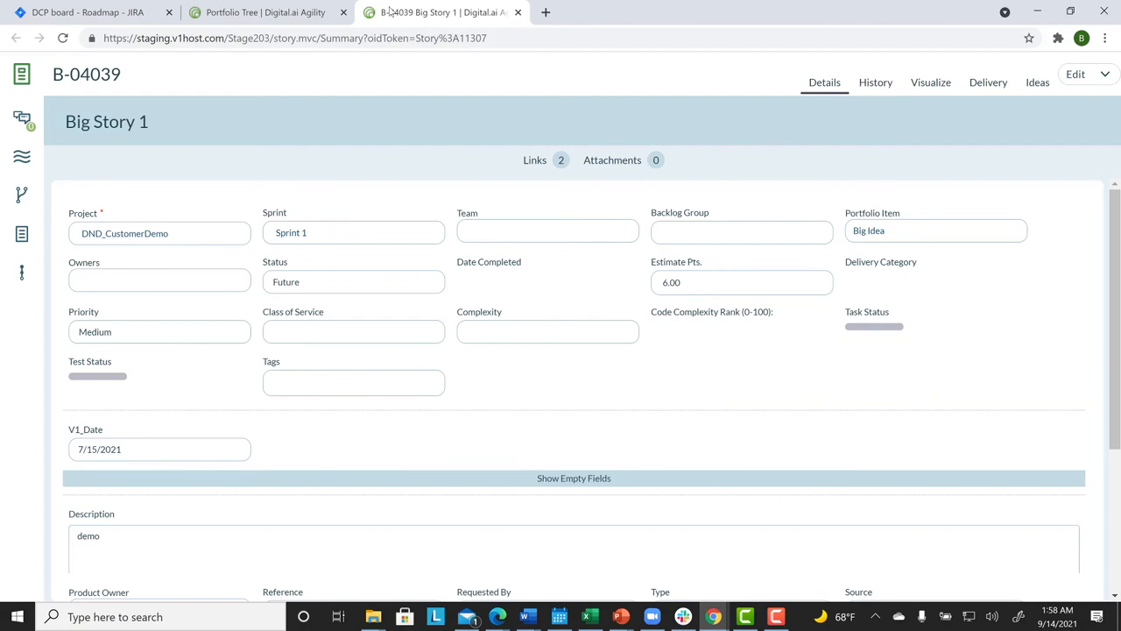
pyautogui.scroll(-3)
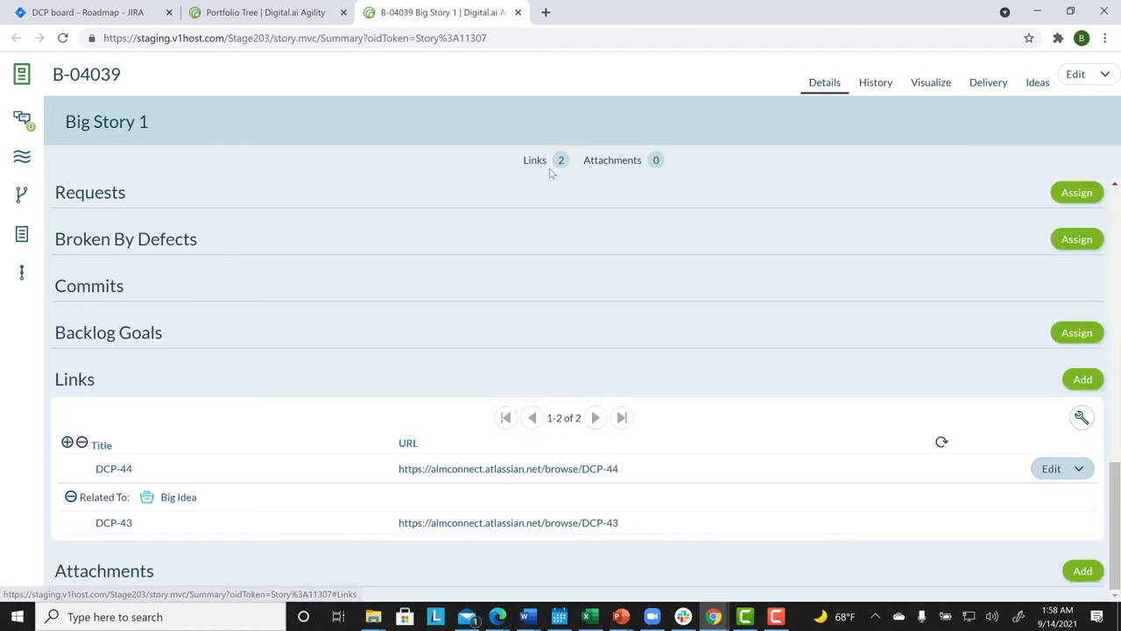
pyautogui.moveTo(262, 471)
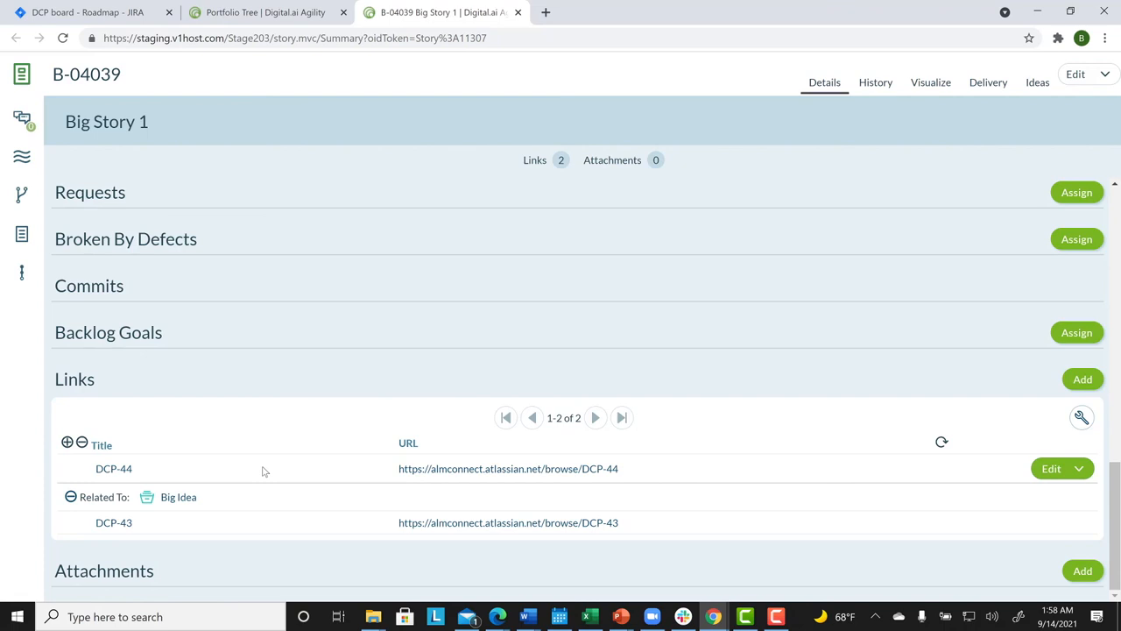
pyautogui.moveTo(251, 526)
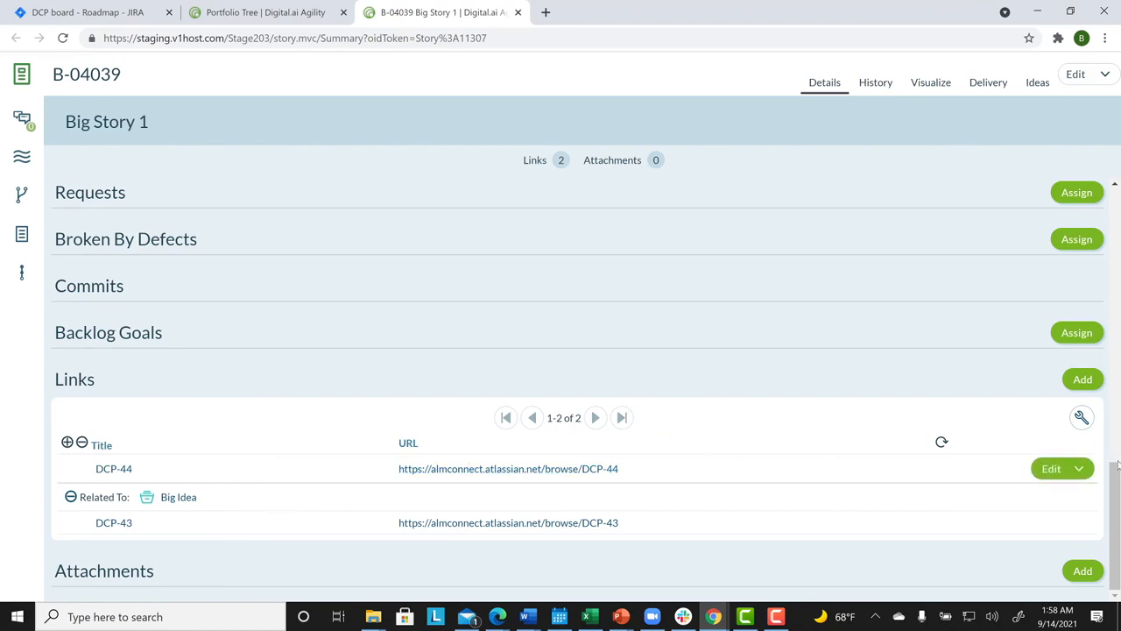
pyautogui.scroll(3)
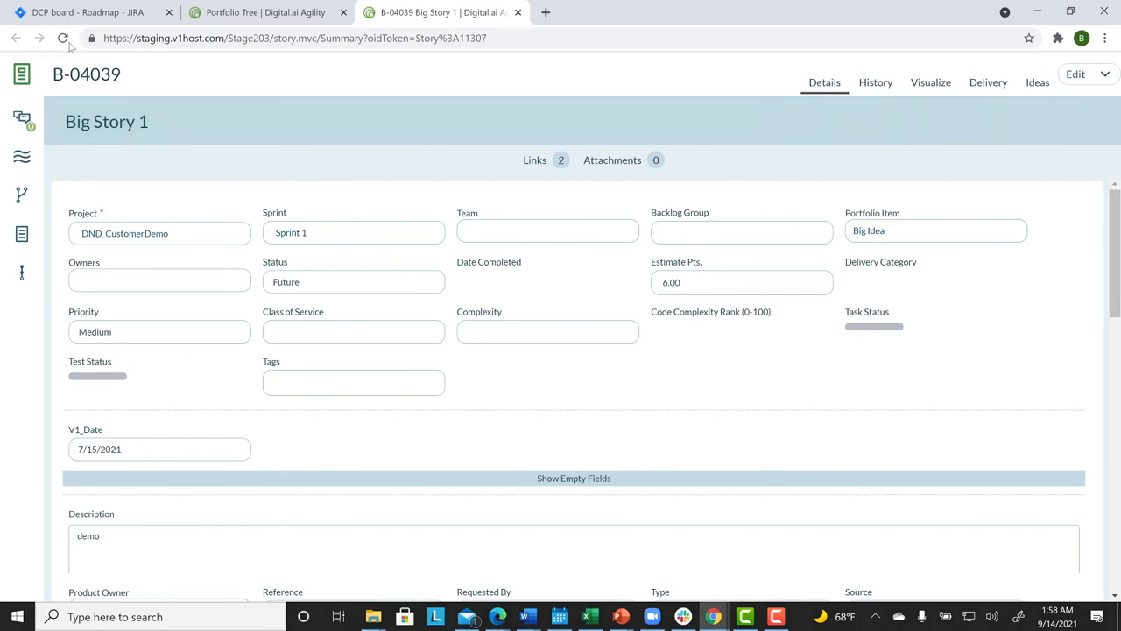
pyautogui.click(63, 39)
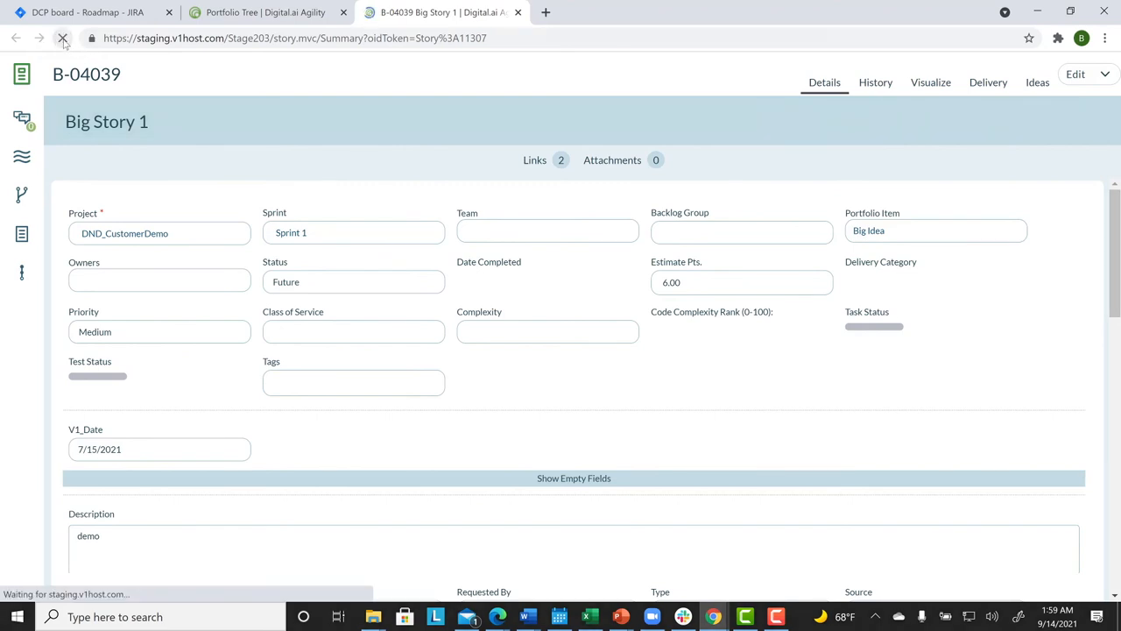